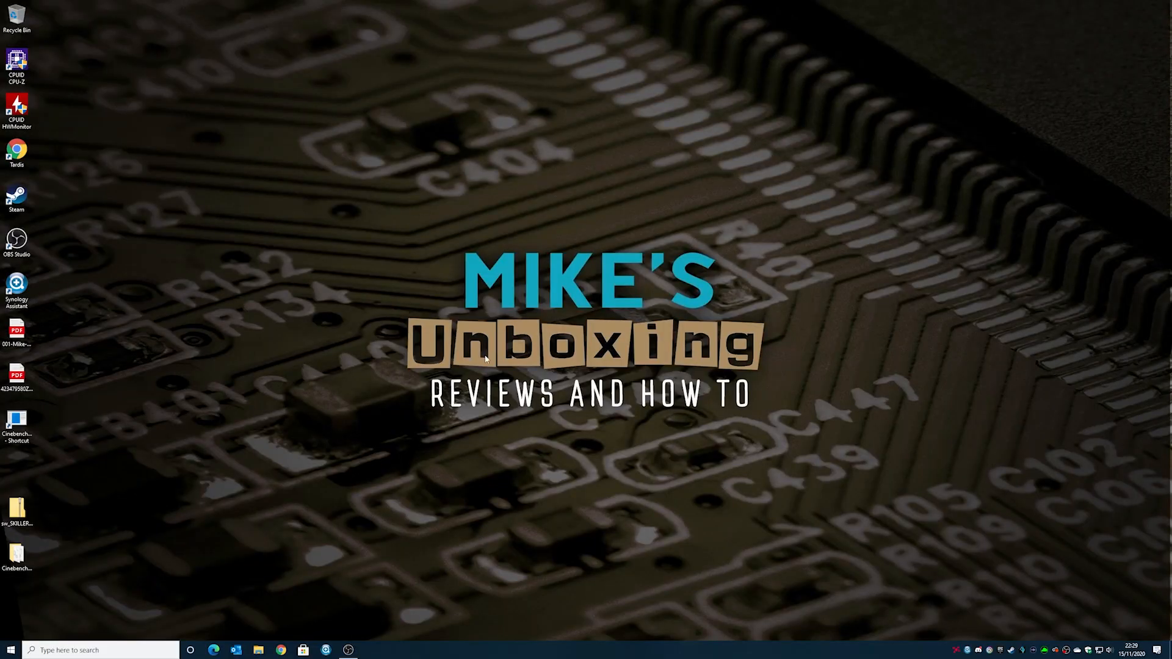
mouse_move(545, 393)
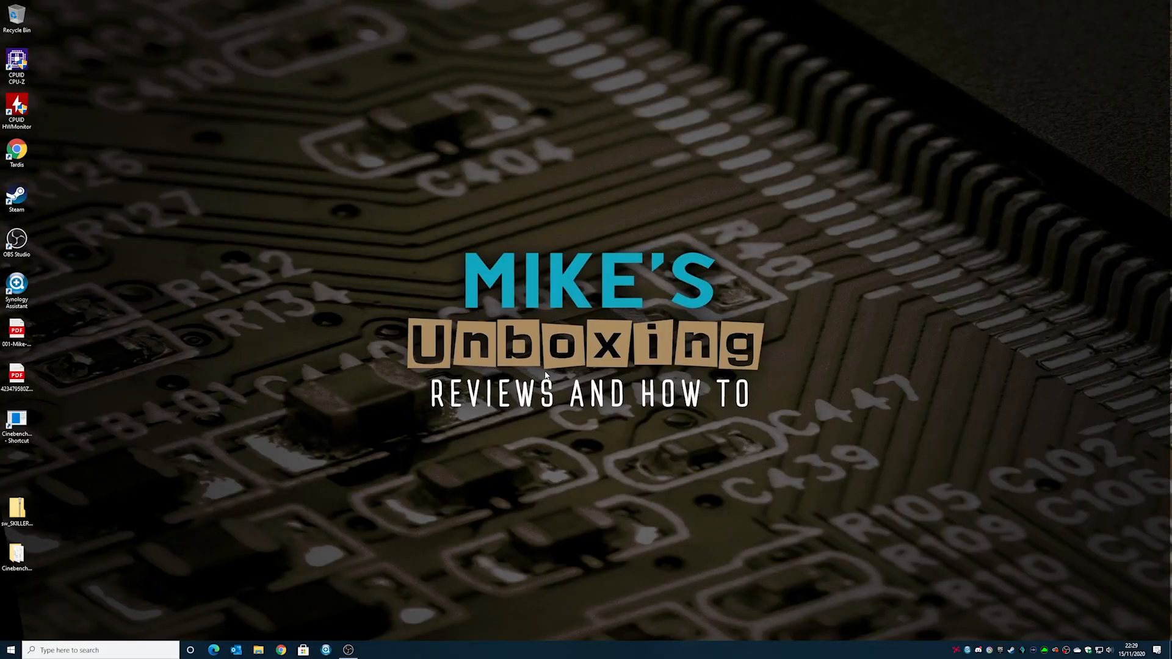
mouse_move(924, 490)
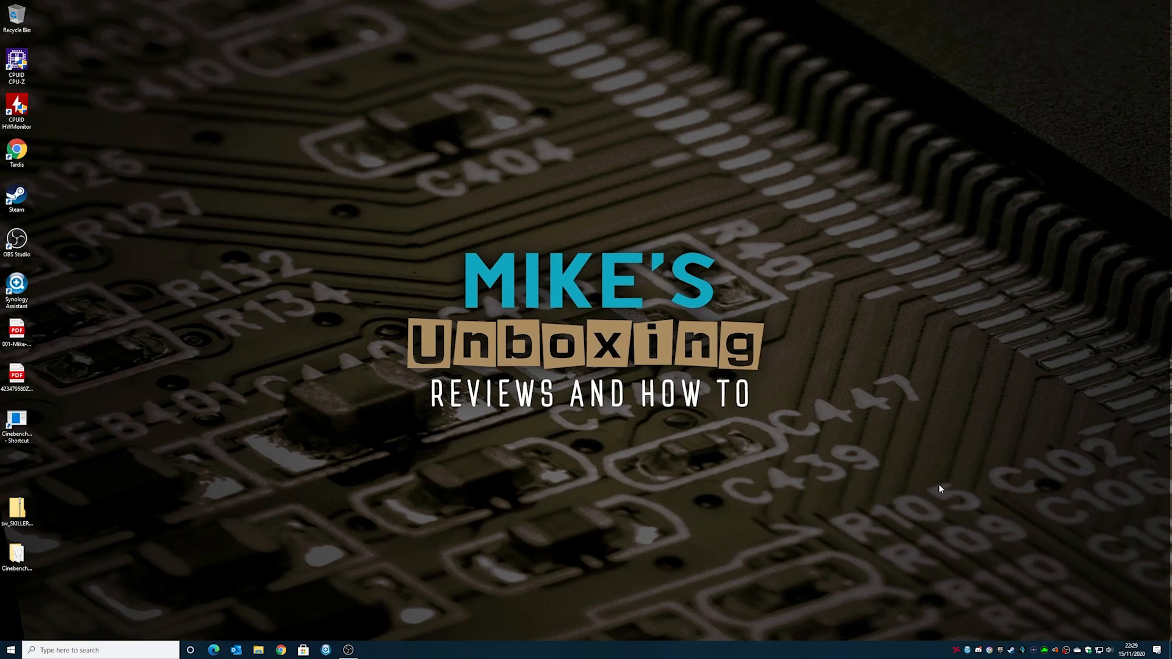
Browse to Youtube Videos > Work in progress and launch Video template 2020 version.prproj
click(256, 649)
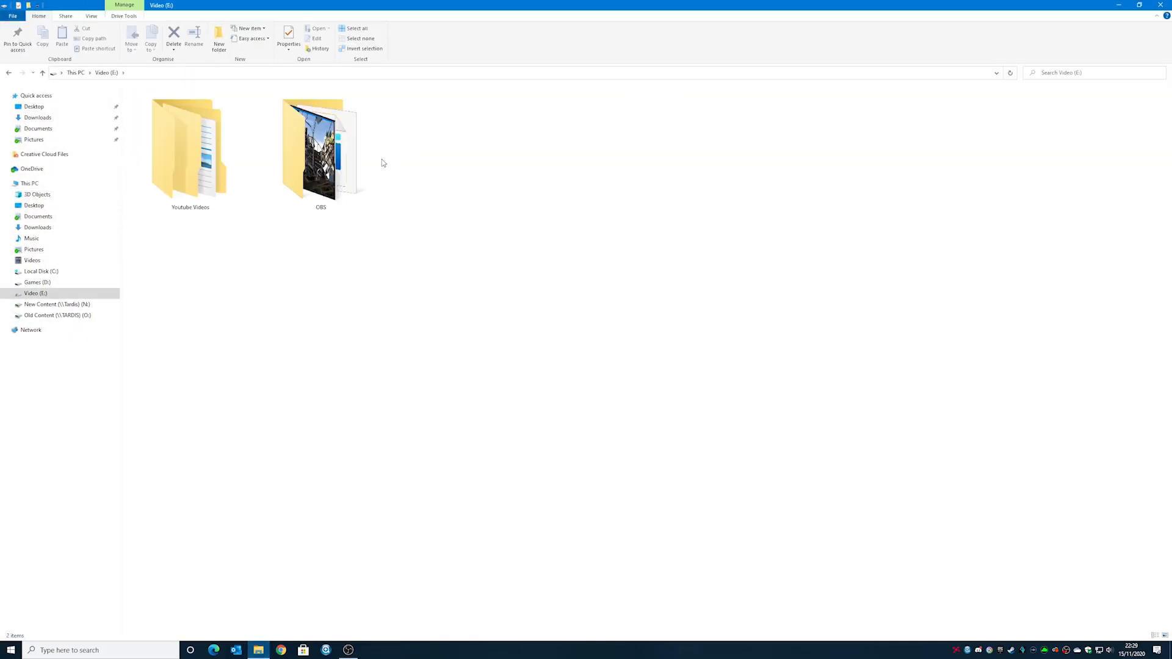
double_click(320, 146)
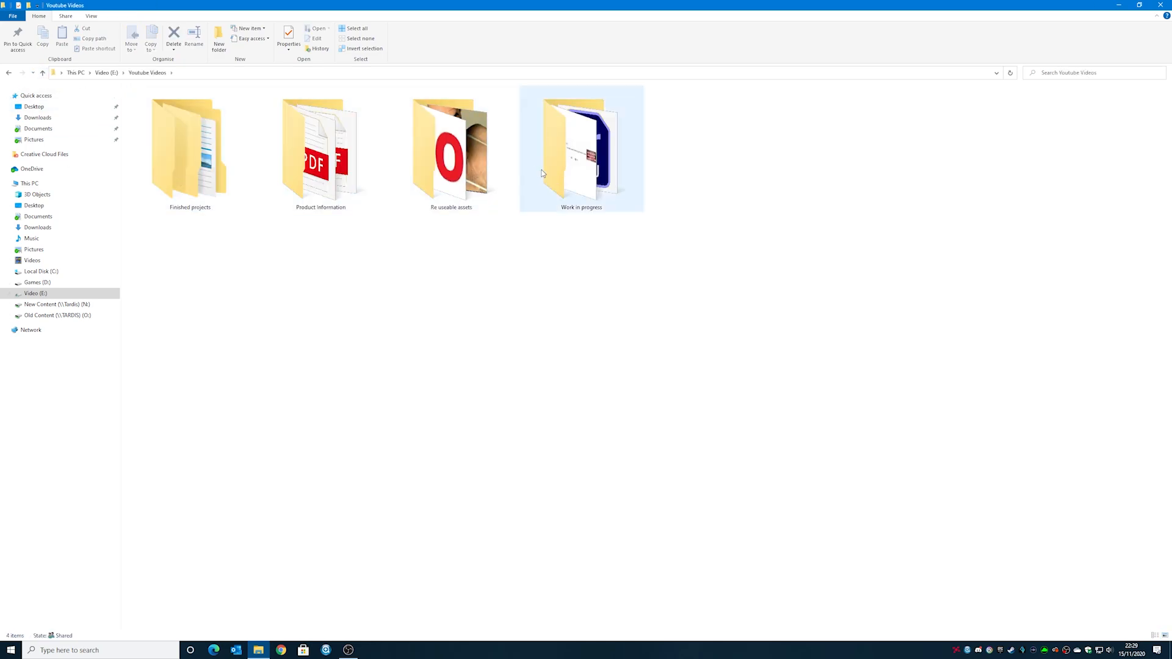
double_click(580, 147)
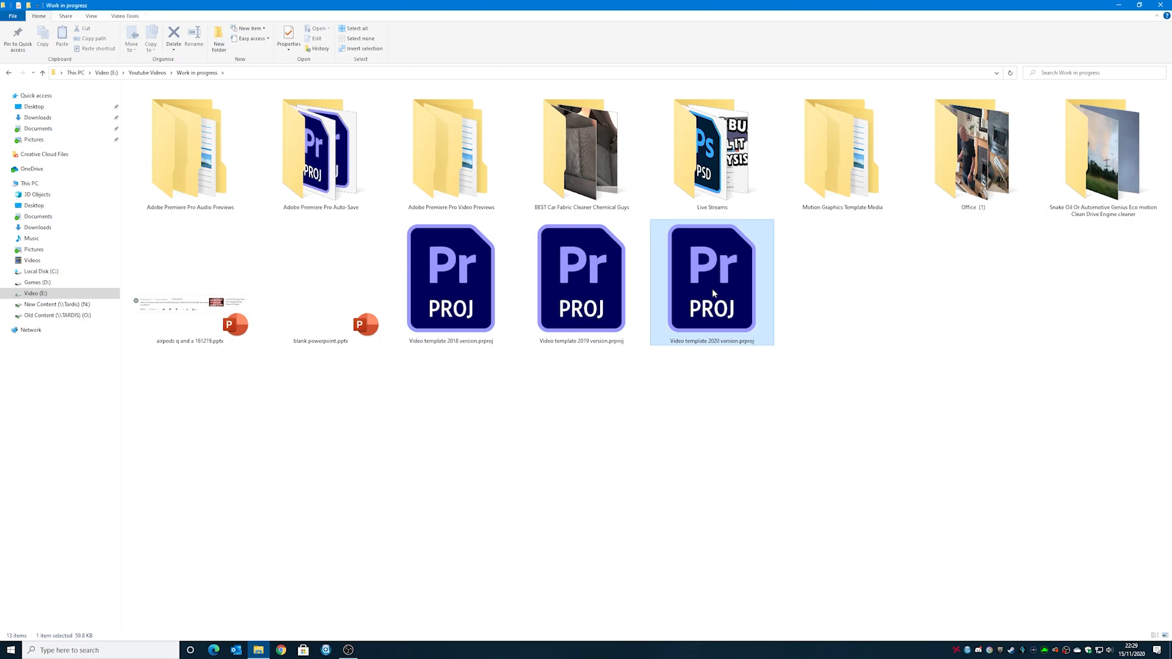
double_click(712, 282)
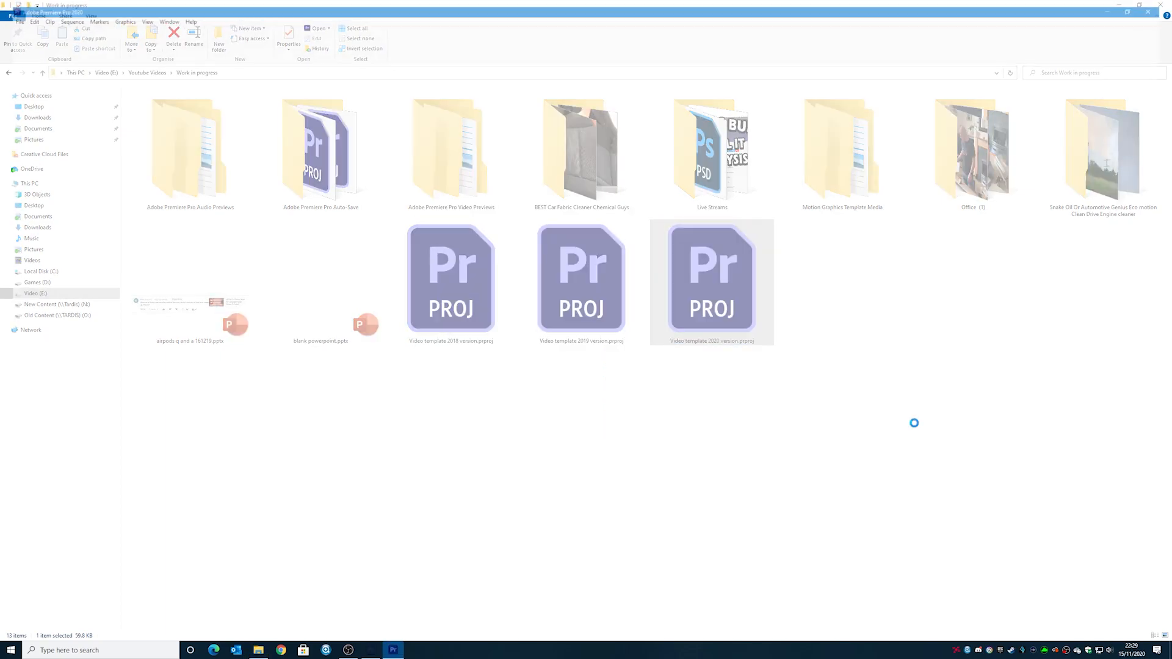
Let the Video template 2020 version project load, revealing the garbled JPEG logo in the preview
double_click(712, 280)
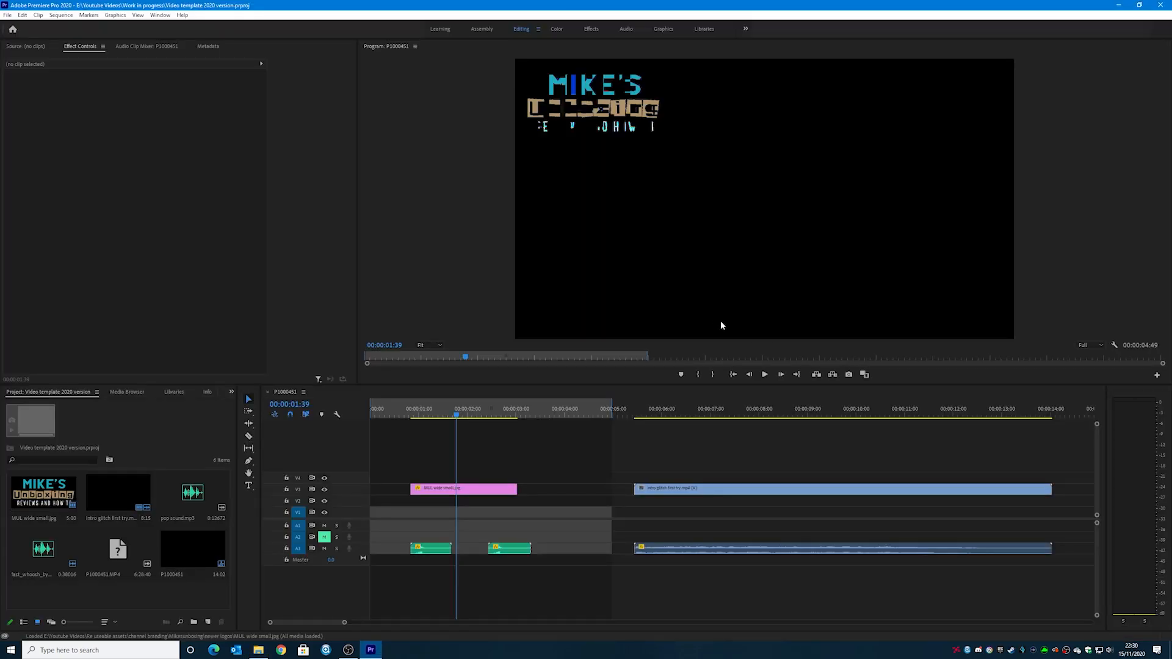
mouse_move(702, 320)
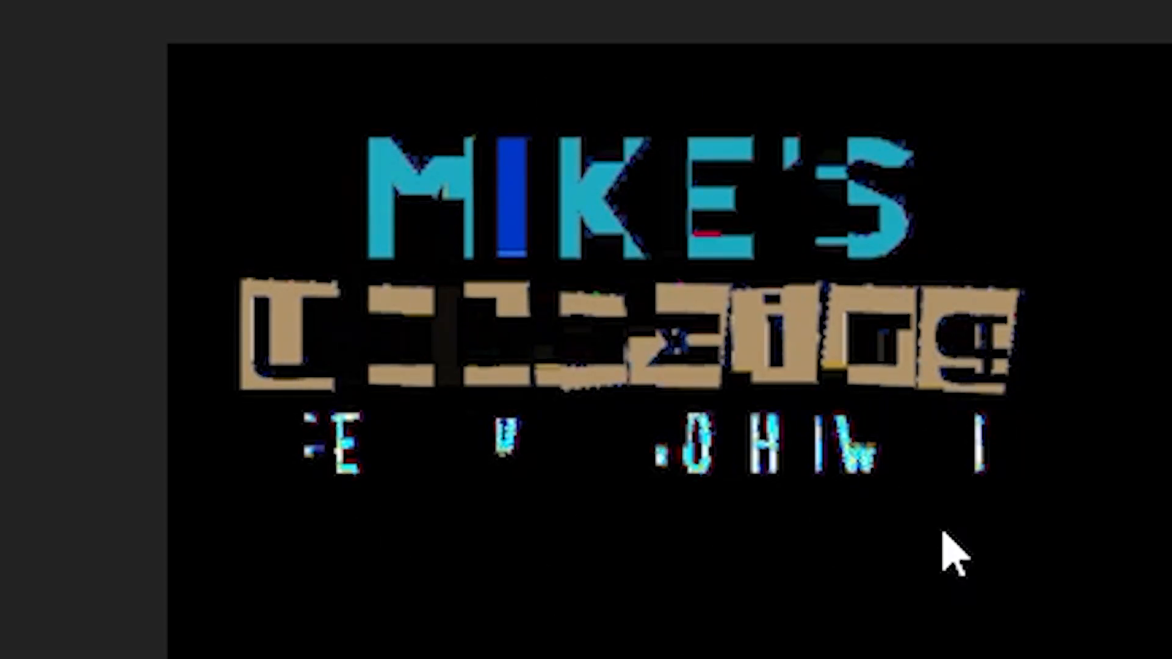
mouse_move(644, 137)
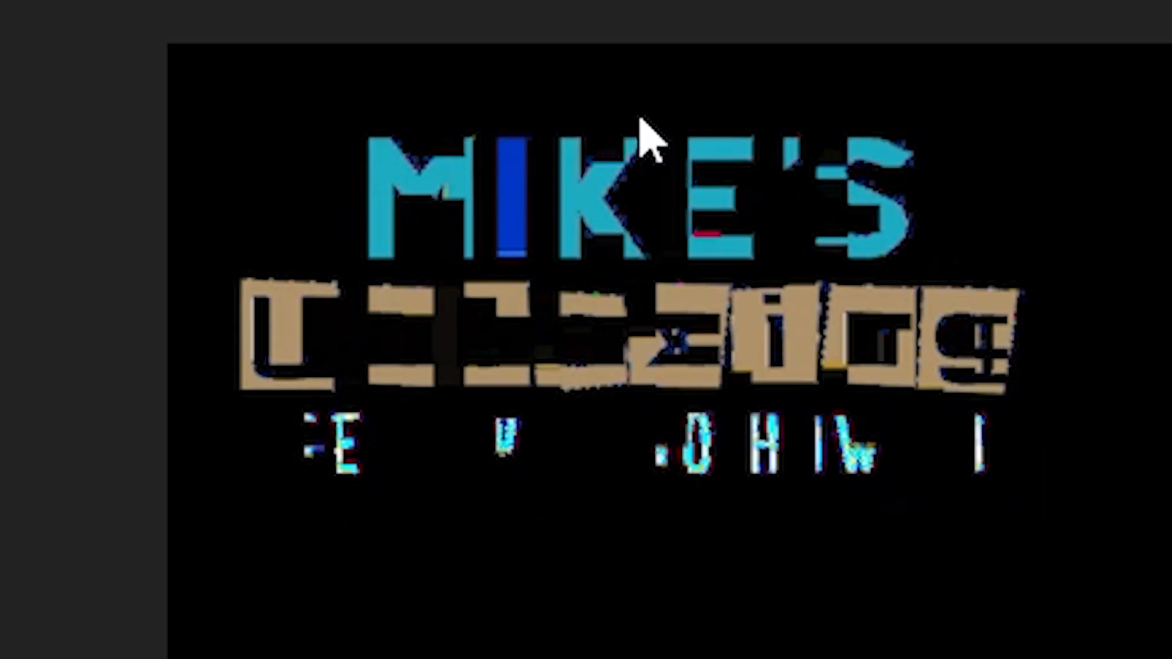
right_click(464, 488)
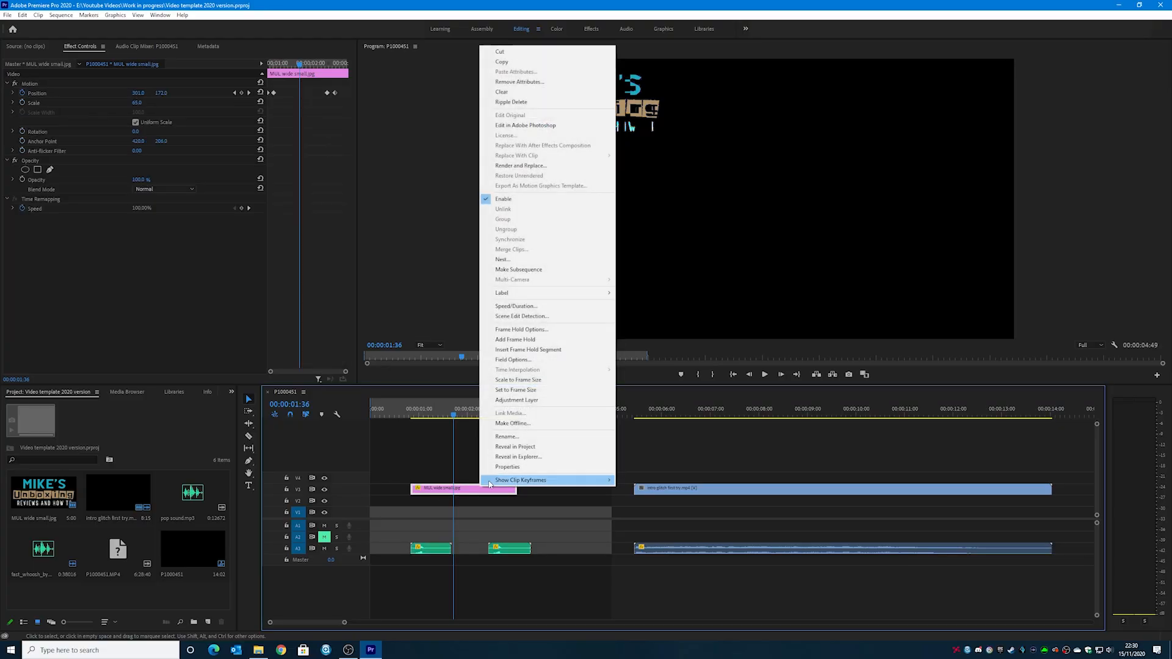
click(508, 467)
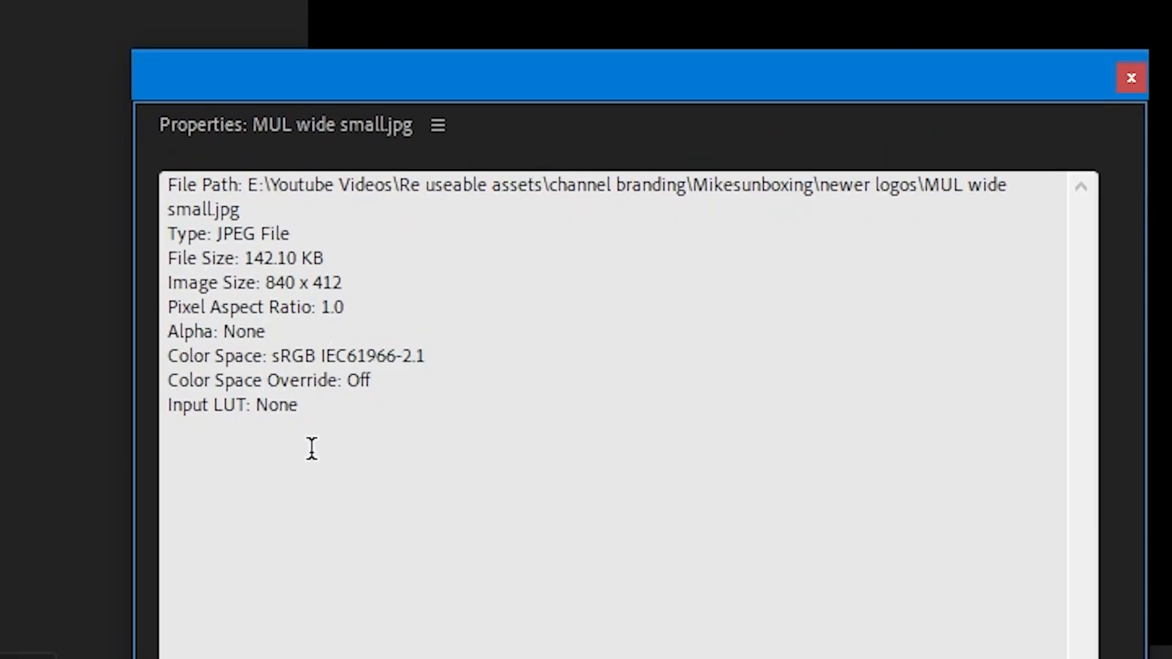
mouse_move(321, 452)
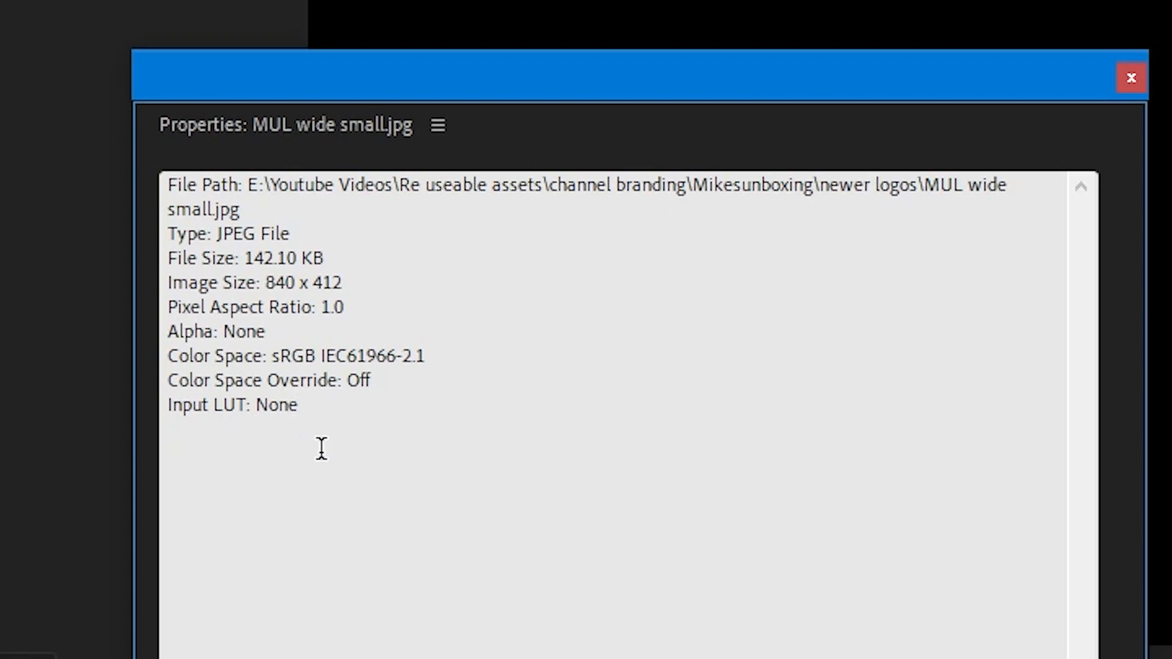
click(1128, 76)
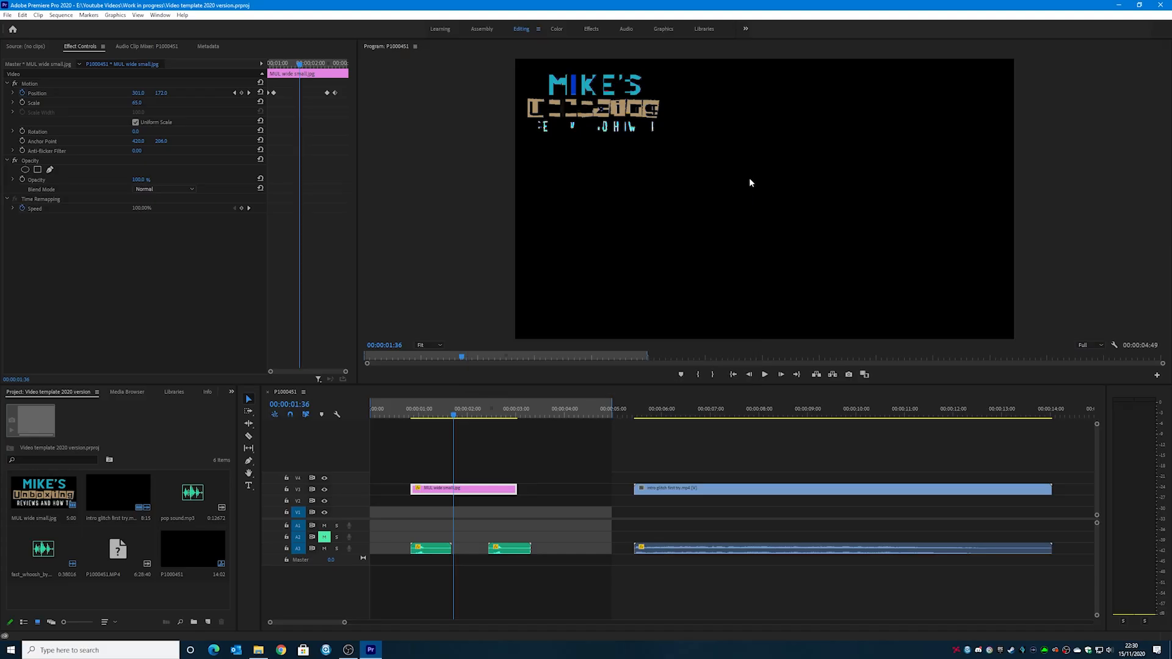
mouse_move(614, 502)
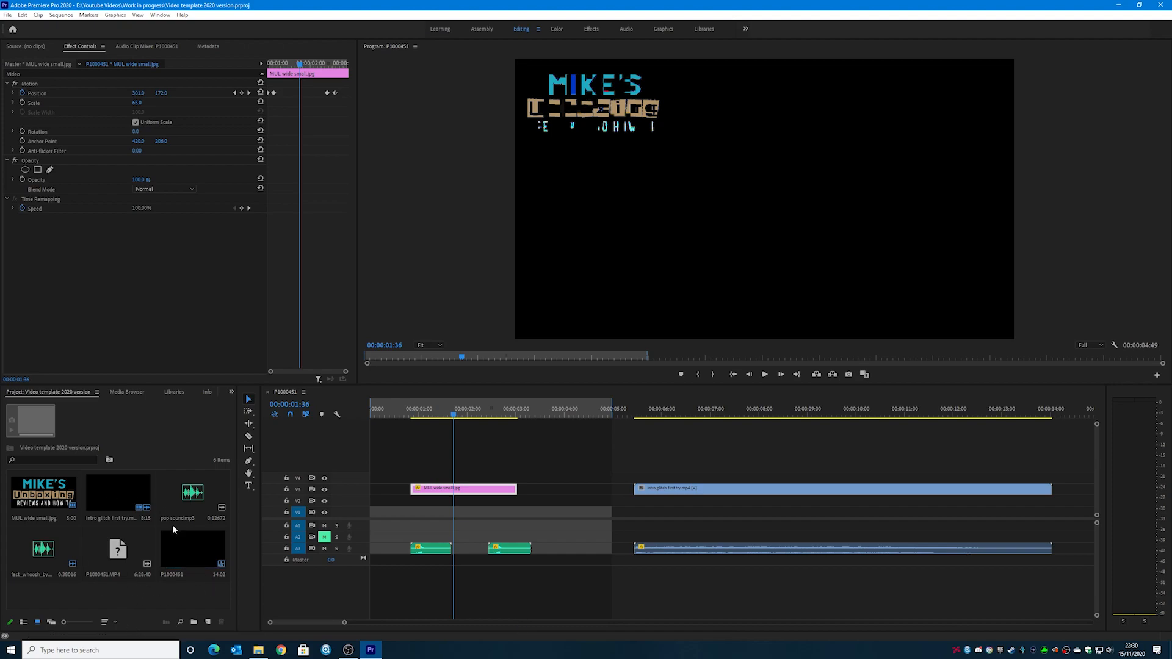
mouse_move(553, 555)
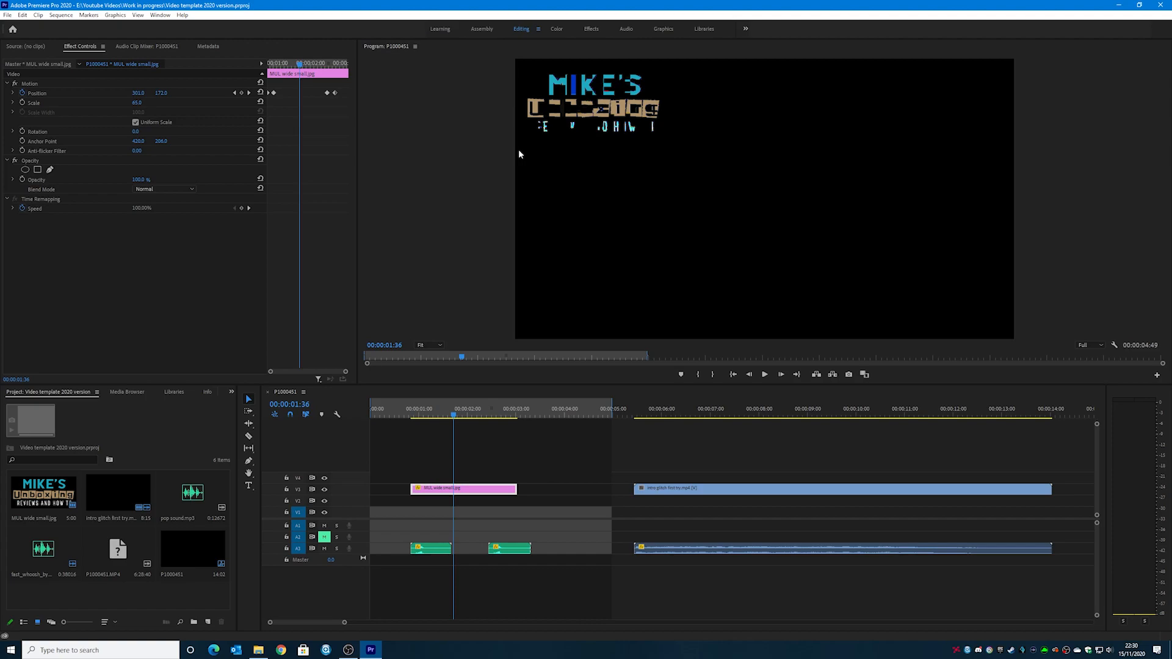
mouse_move(603, 166)
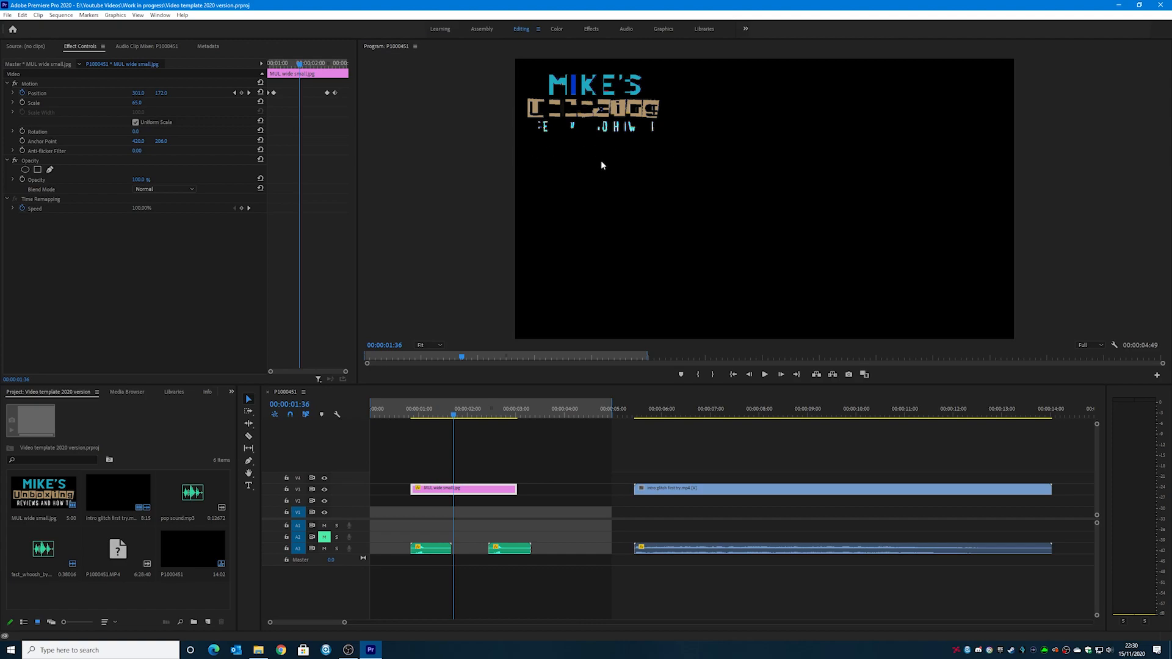
mouse_move(541, 357)
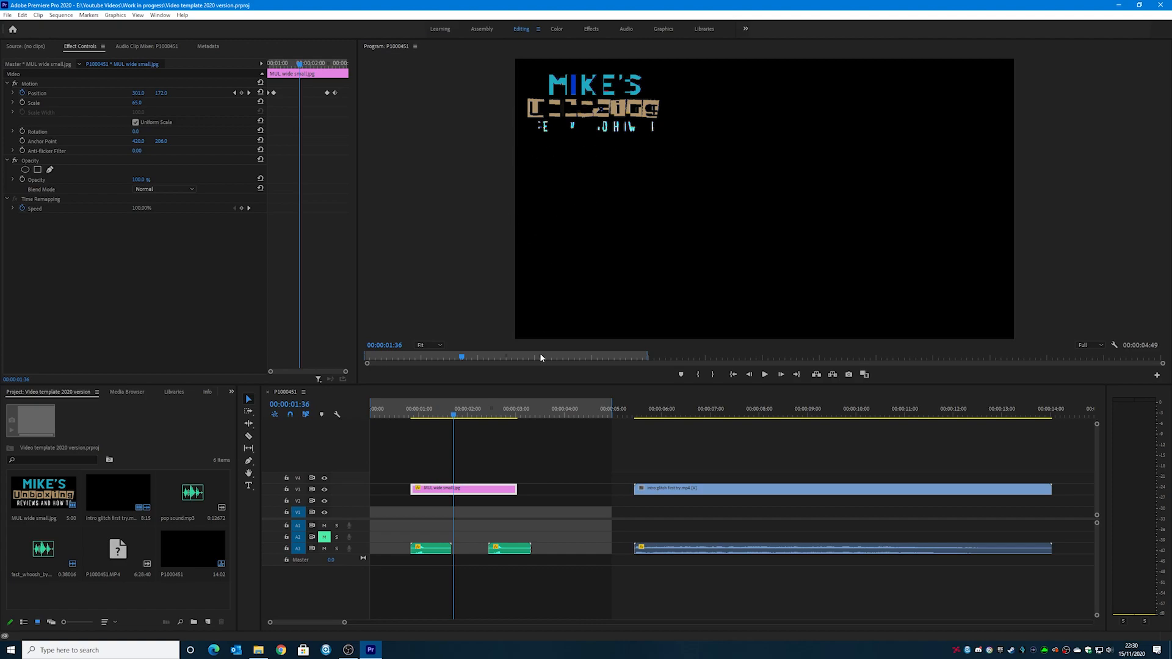
Move the playhead to about 00:00:06:39 over the intro glitch video where the logo renders correctly
click(652, 489)
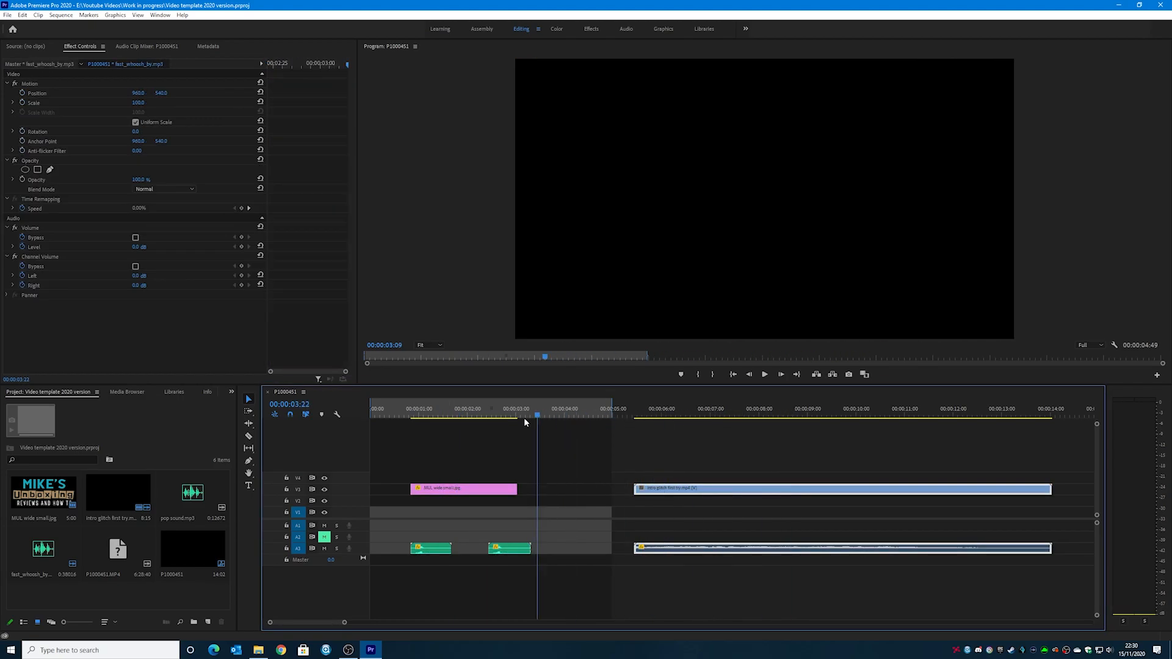
click(894, 417)
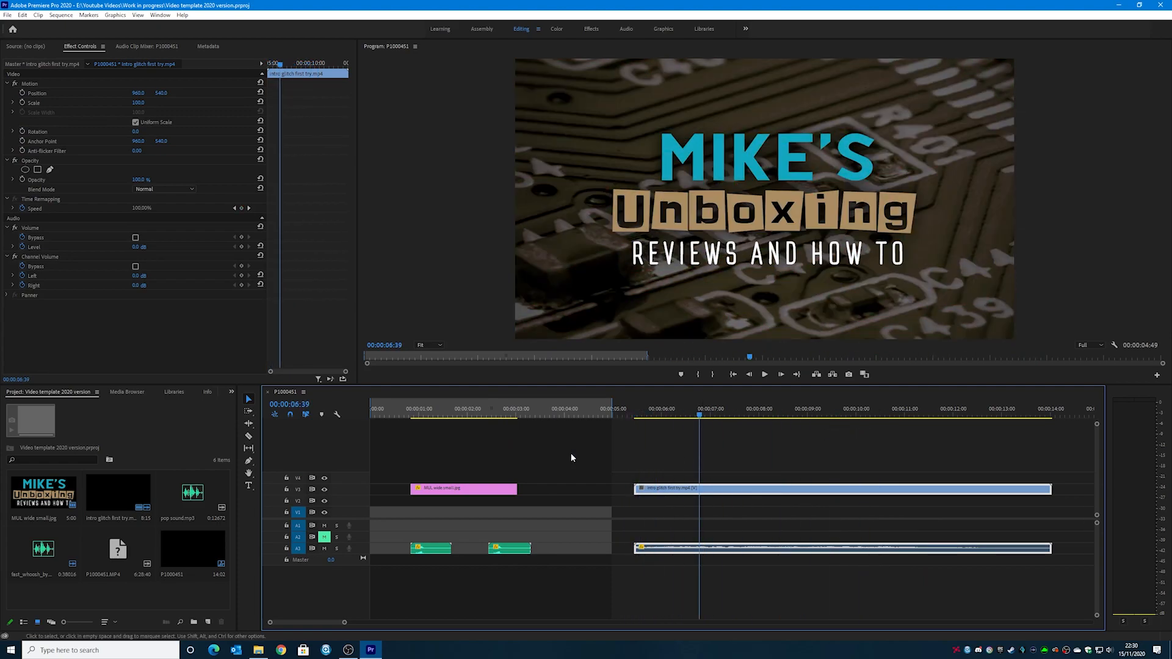
mouse_move(654, 415)
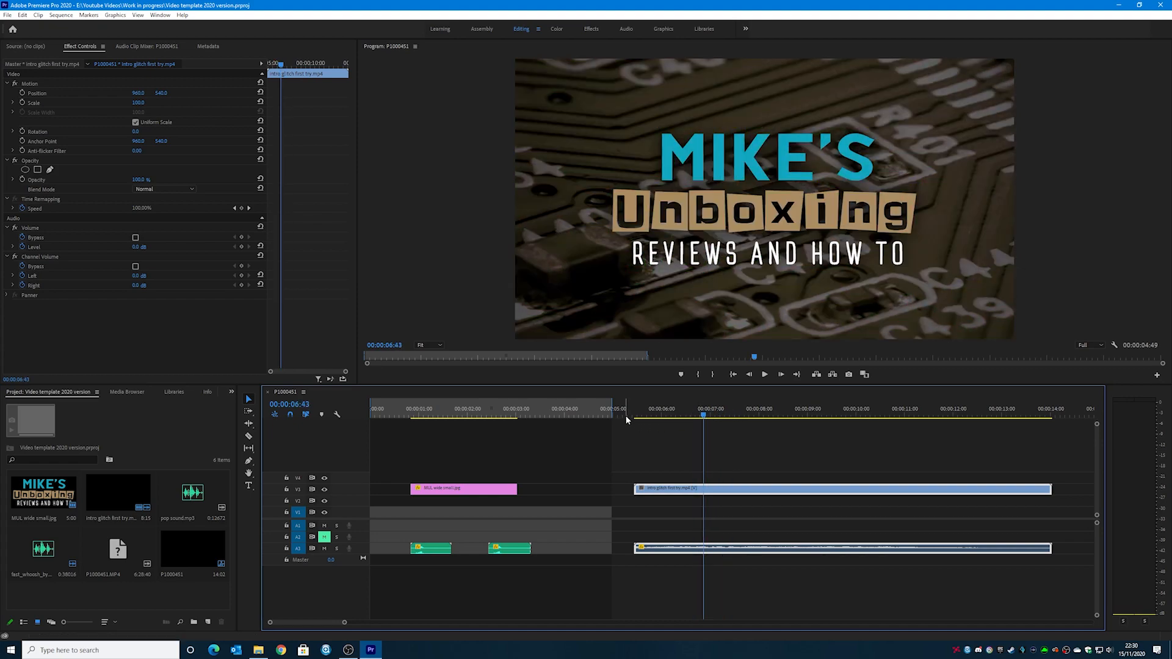
mouse_move(596, 416)
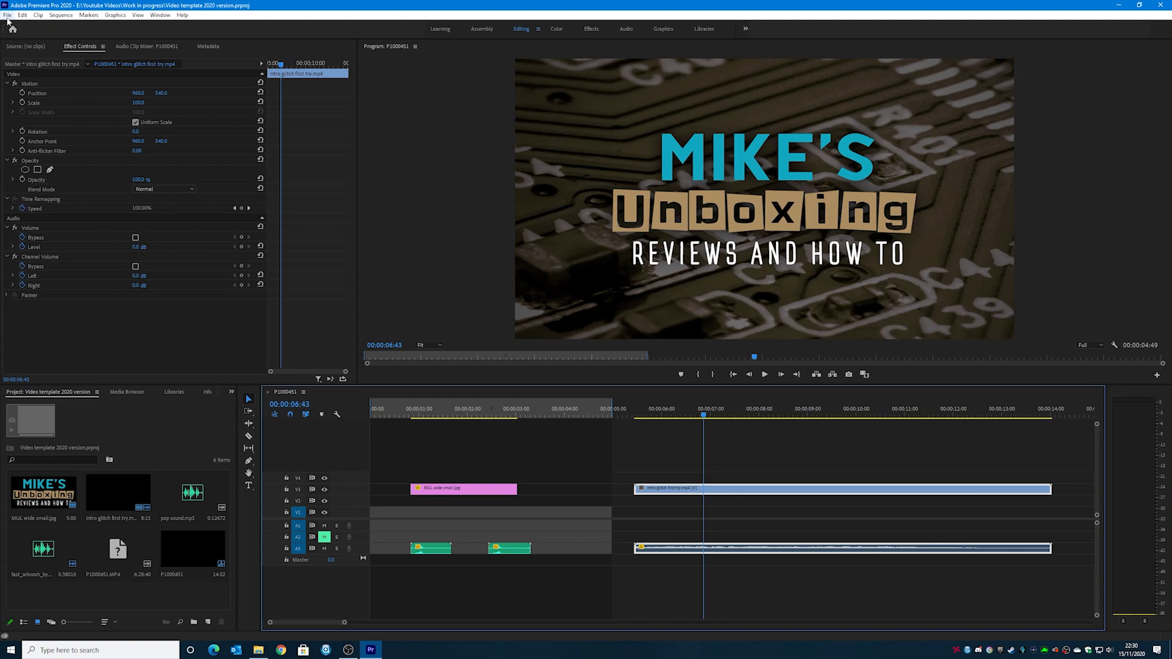
Review the renderer options under Project Settings > General, keeping Mercury Playback Engine GPU Acceleration (OpenCL)
click(7, 14)
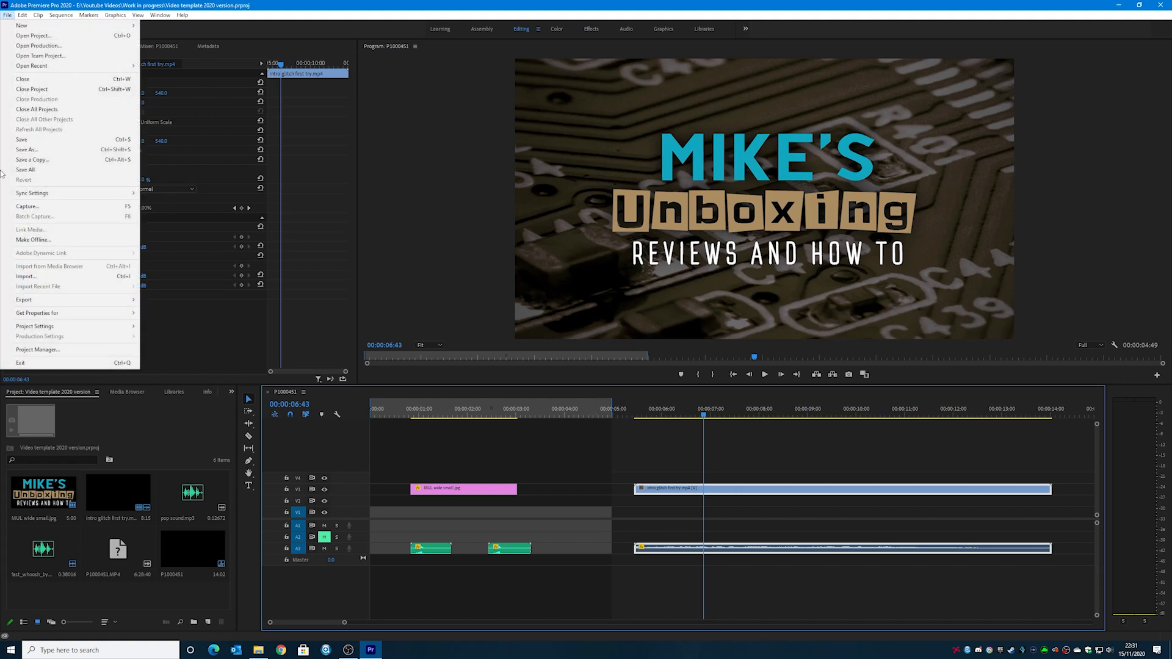
mouse_move(34, 326)
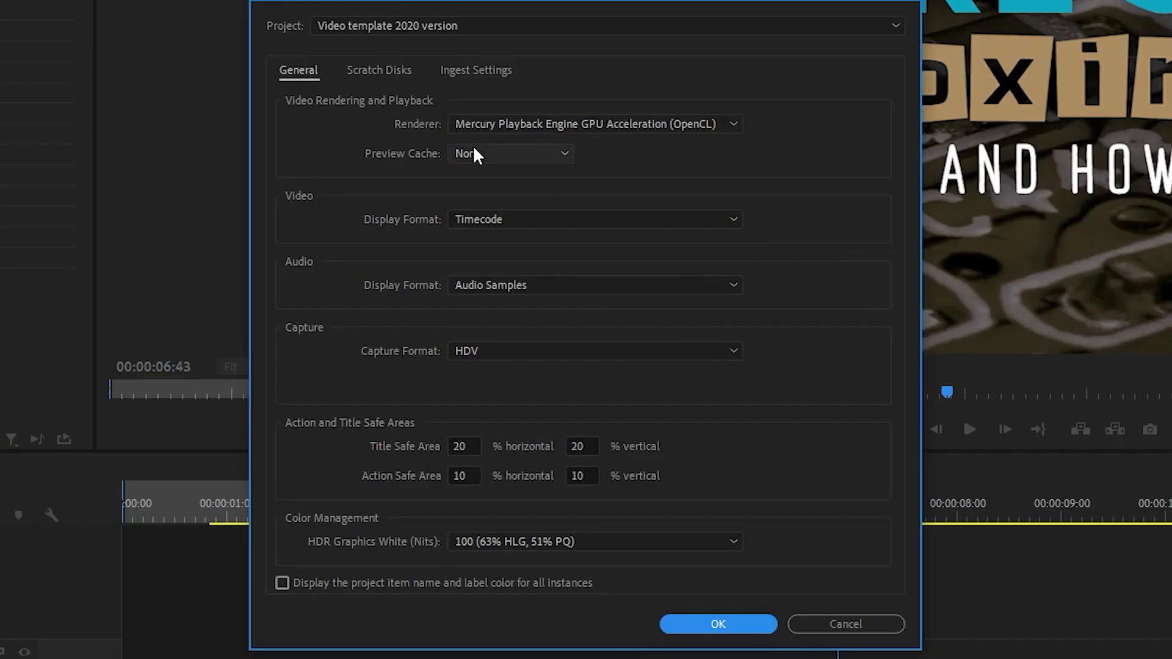
mouse_move(526, 128)
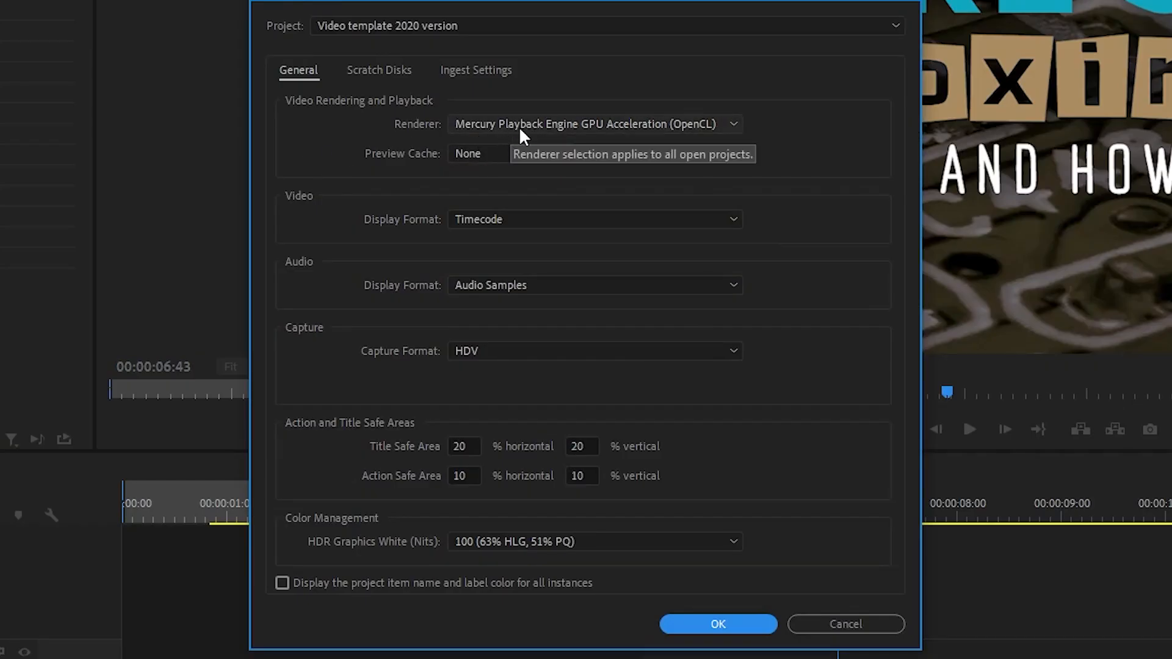
click(596, 125)
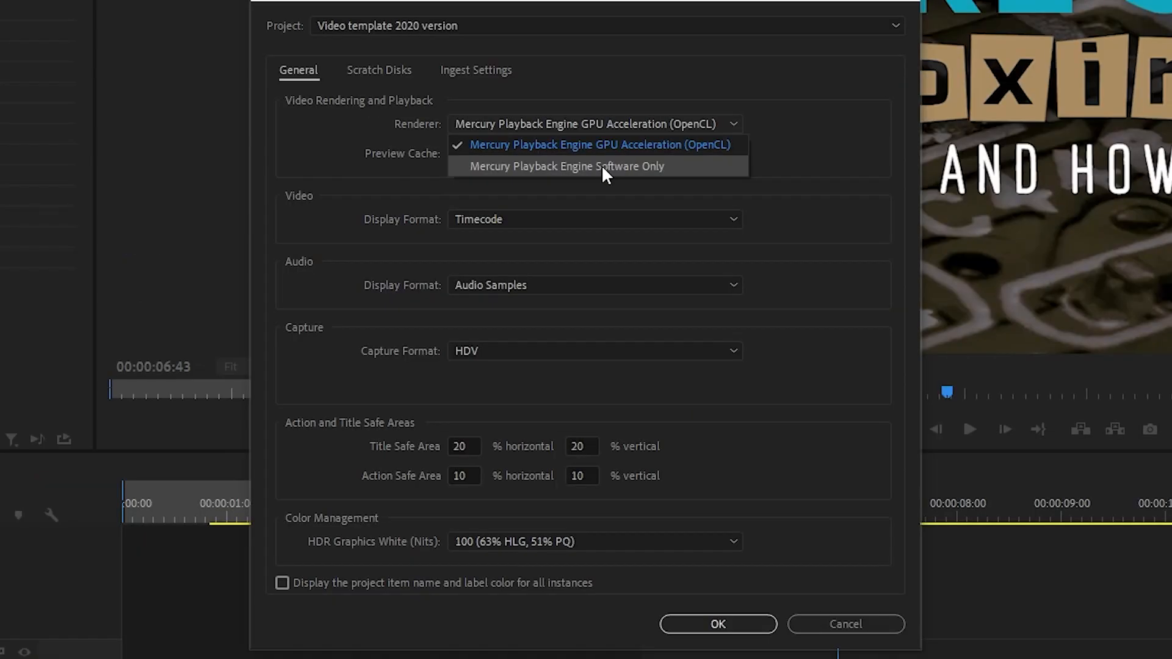
mouse_move(598, 174)
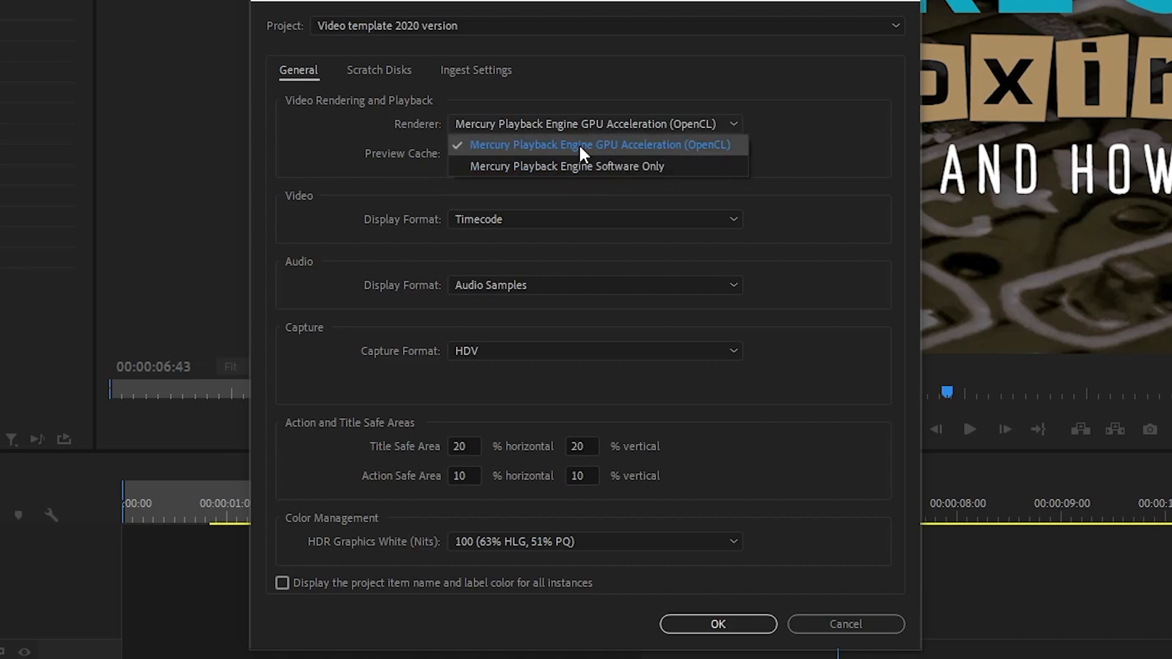
mouse_move(646, 161)
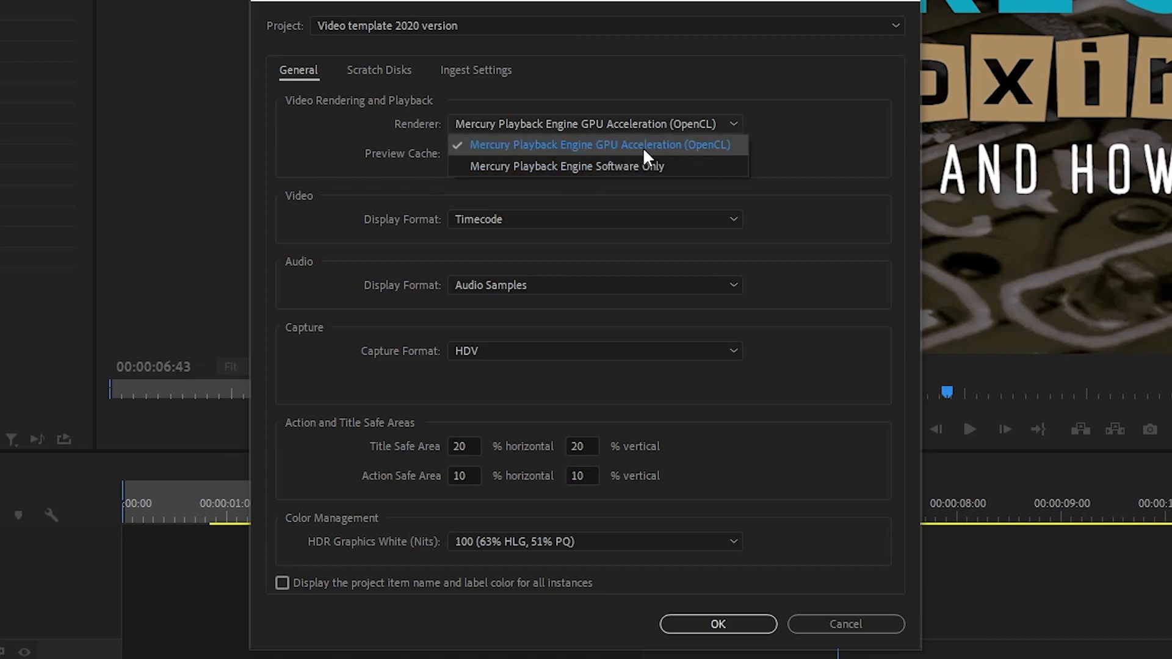
mouse_move(706, 168)
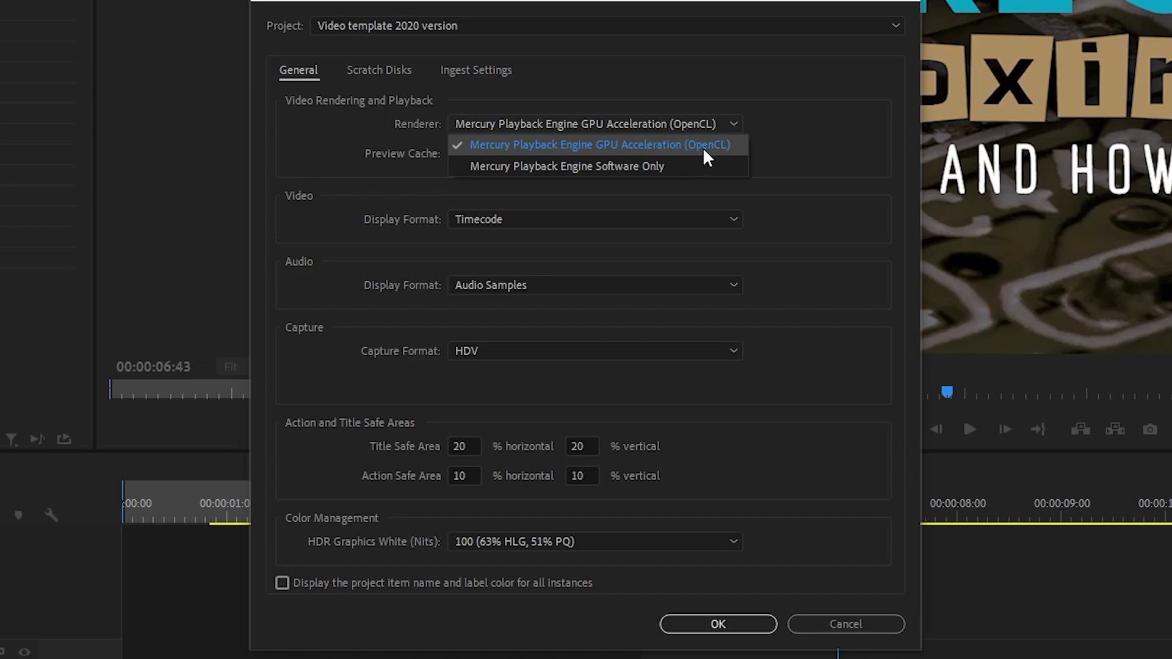
mouse_move(711, 339)
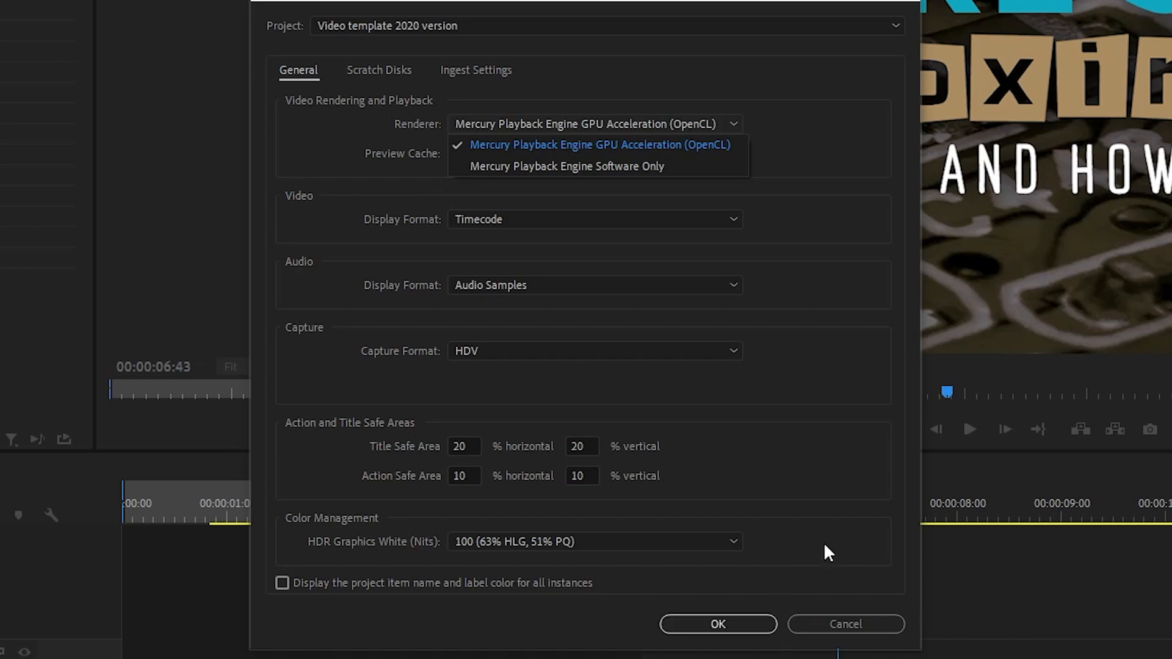
click(718, 641)
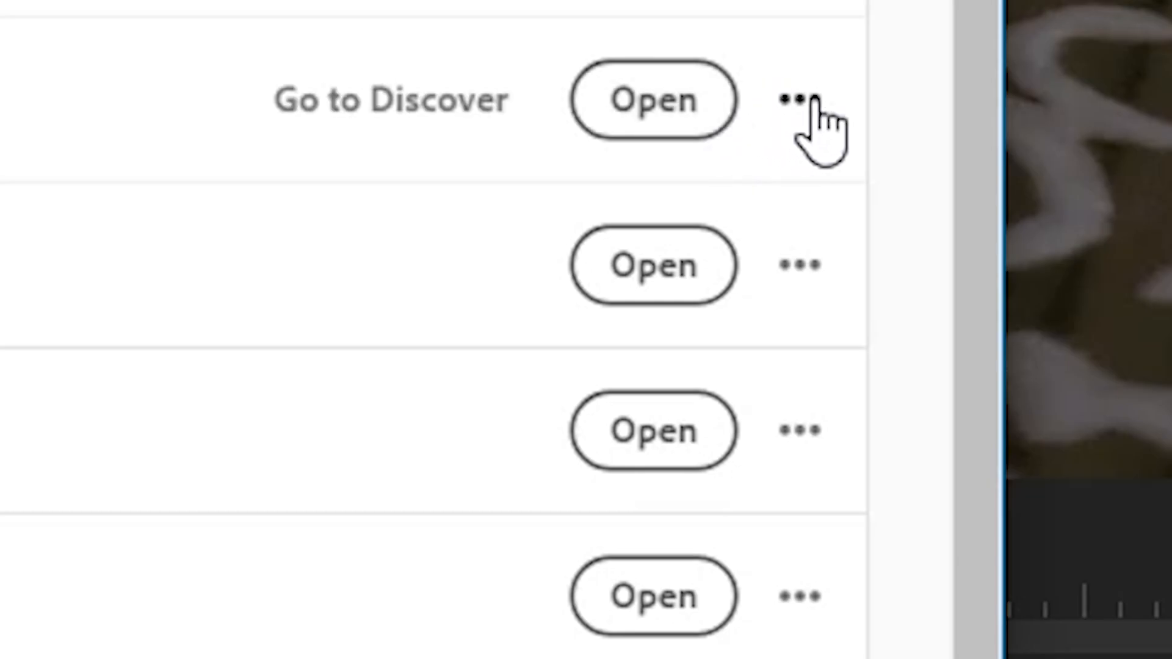
Show Premiere Pro's Other versions list and scroll down to older releases around 13.1.5
click(796, 97)
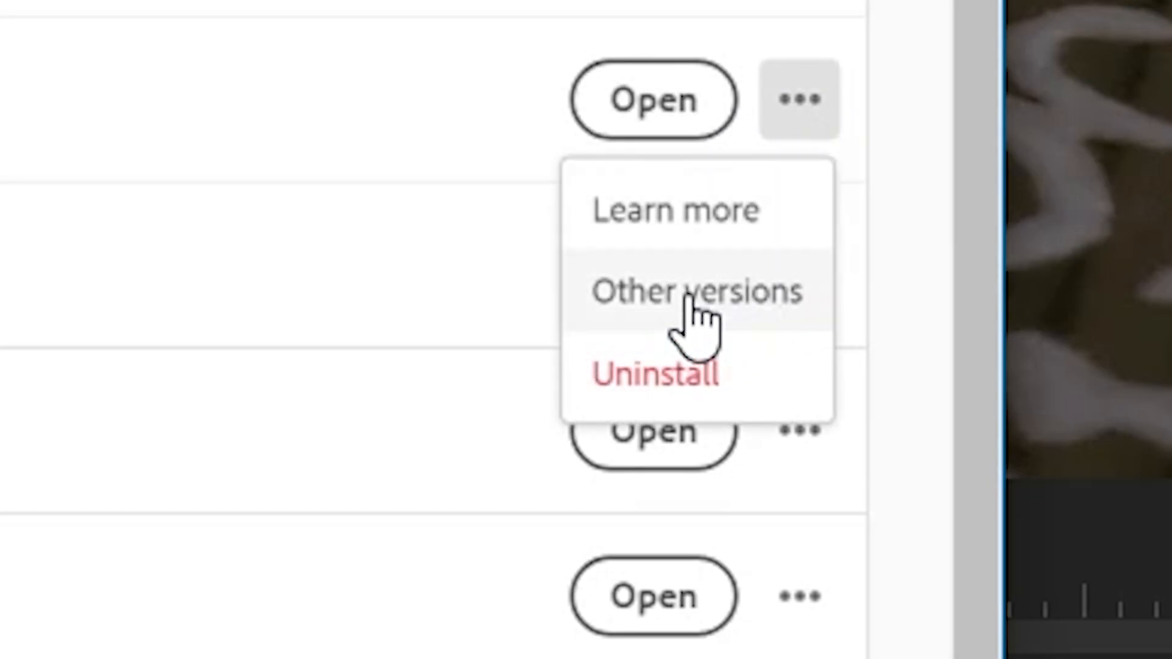
click(695, 293)
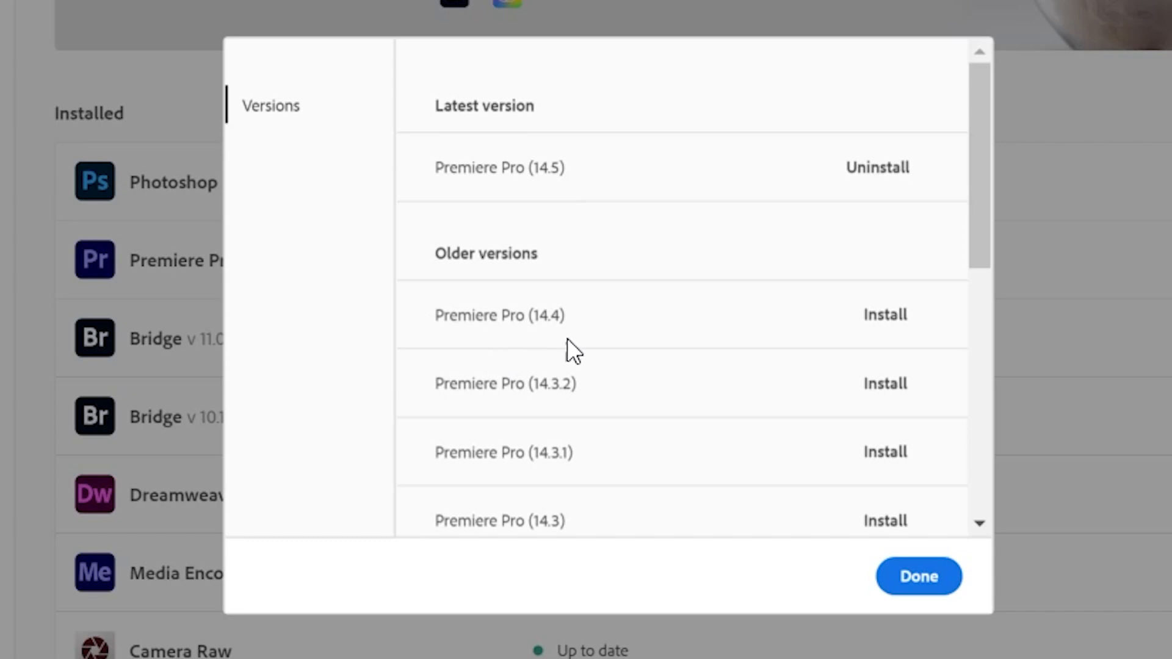
mouse_move(523, 486)
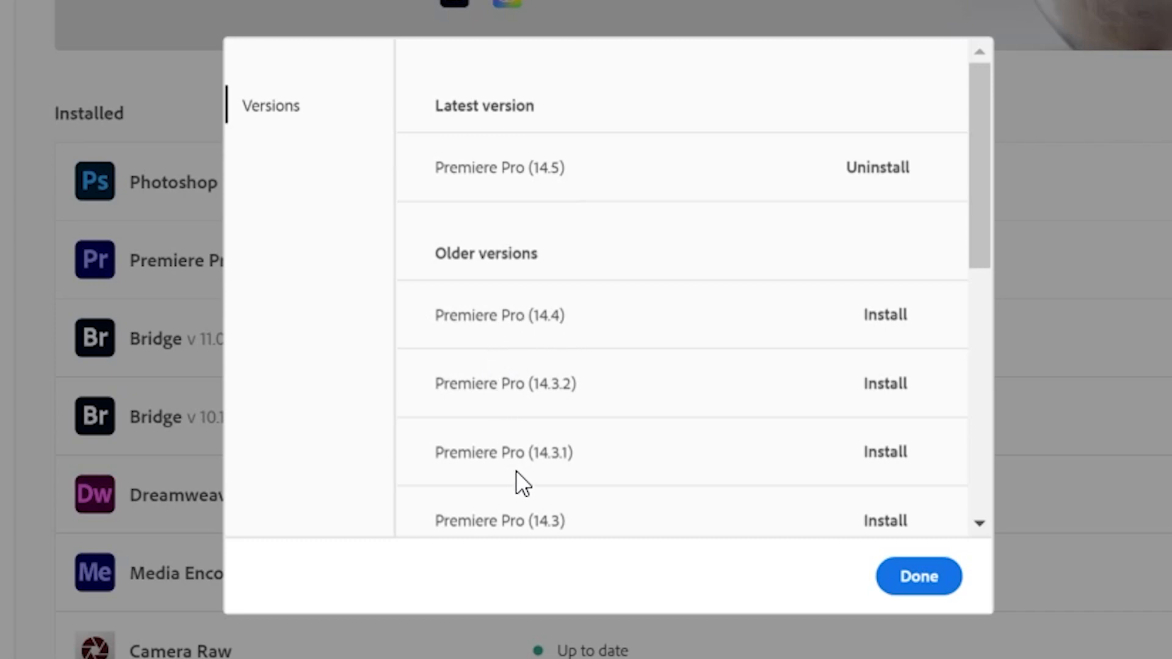
scroll(down, 3)
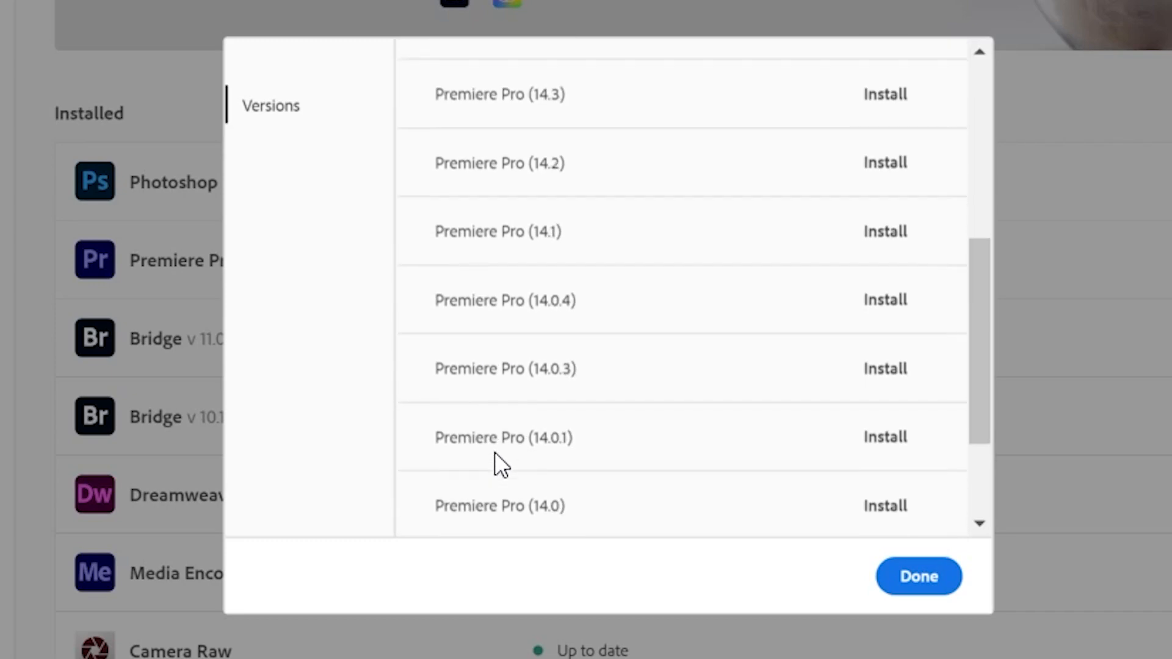
scroll(down, 3)
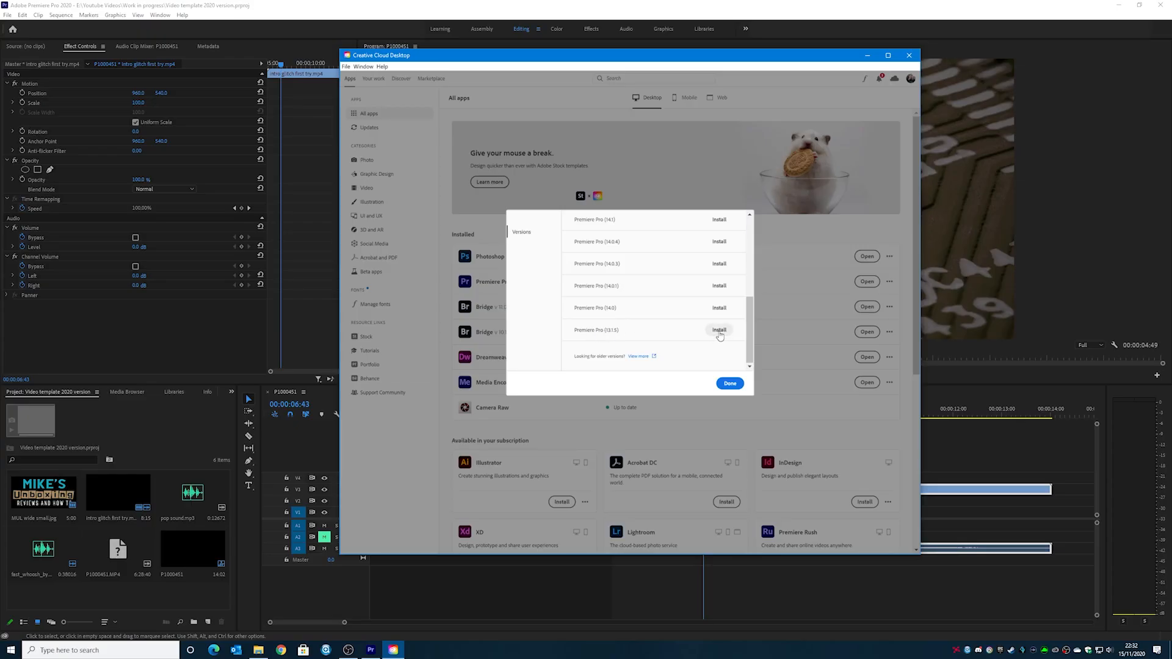
mouse_move(615, 337)
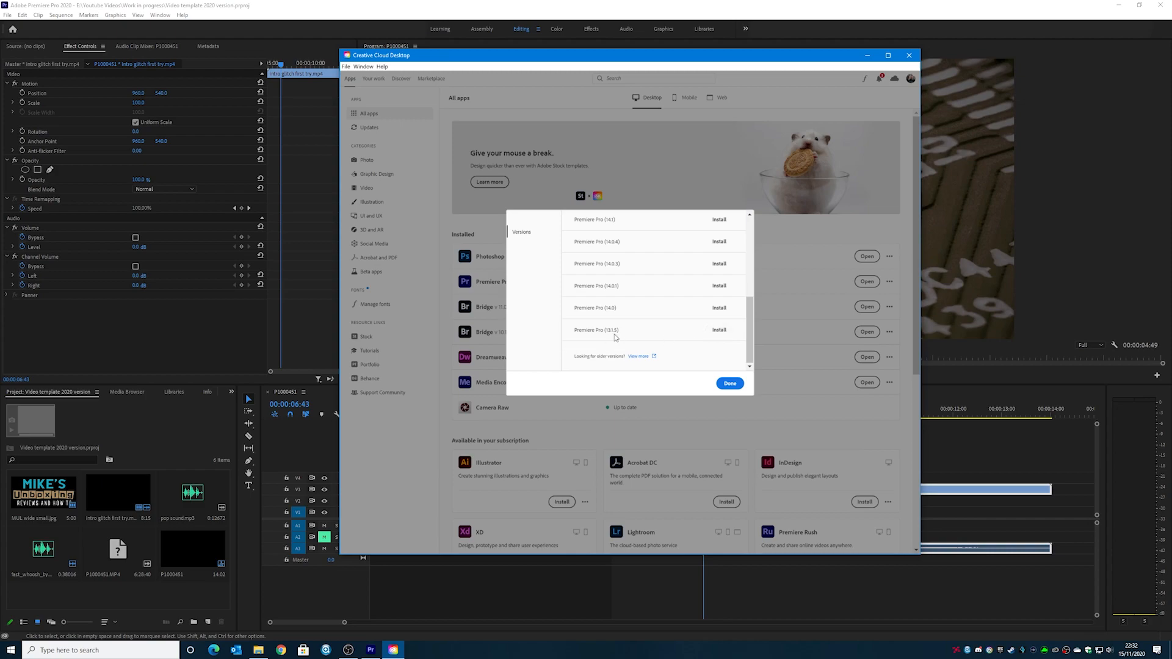
mouse_move(622, 337)
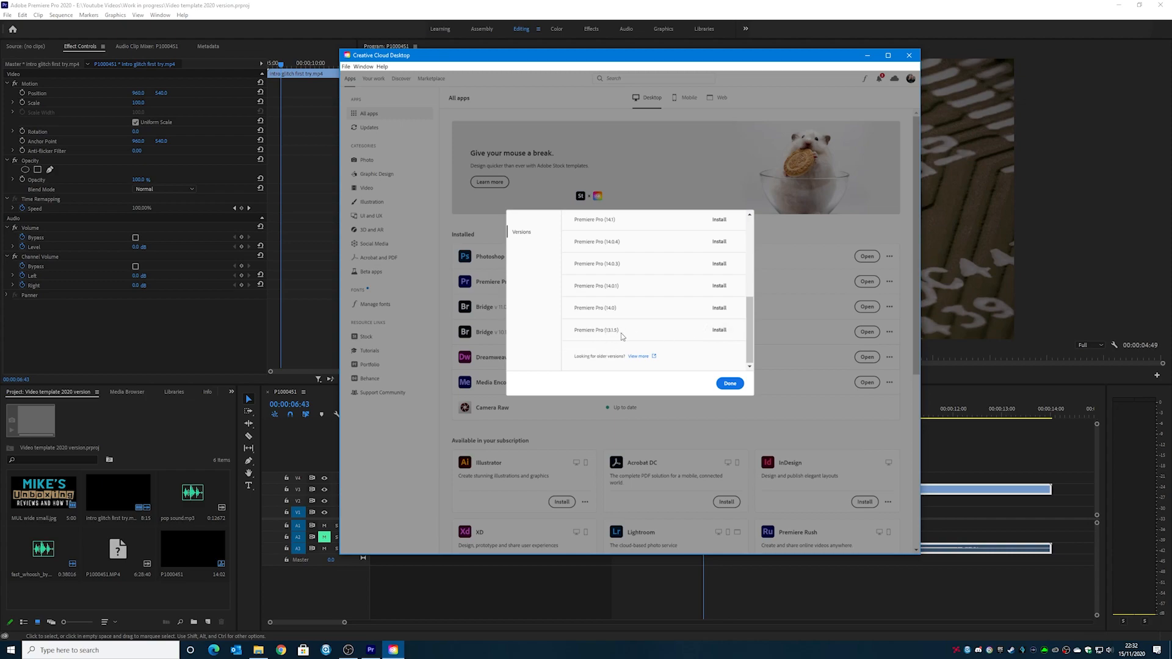
mouse_move(642, 334)
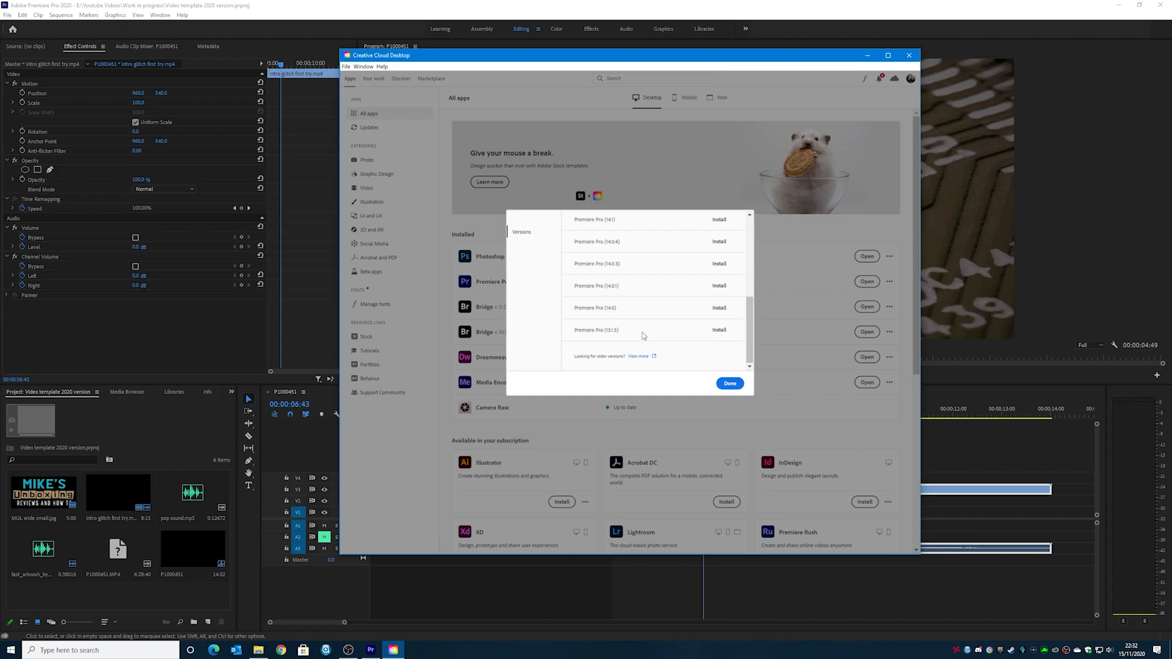
mouse_move(586, 252)
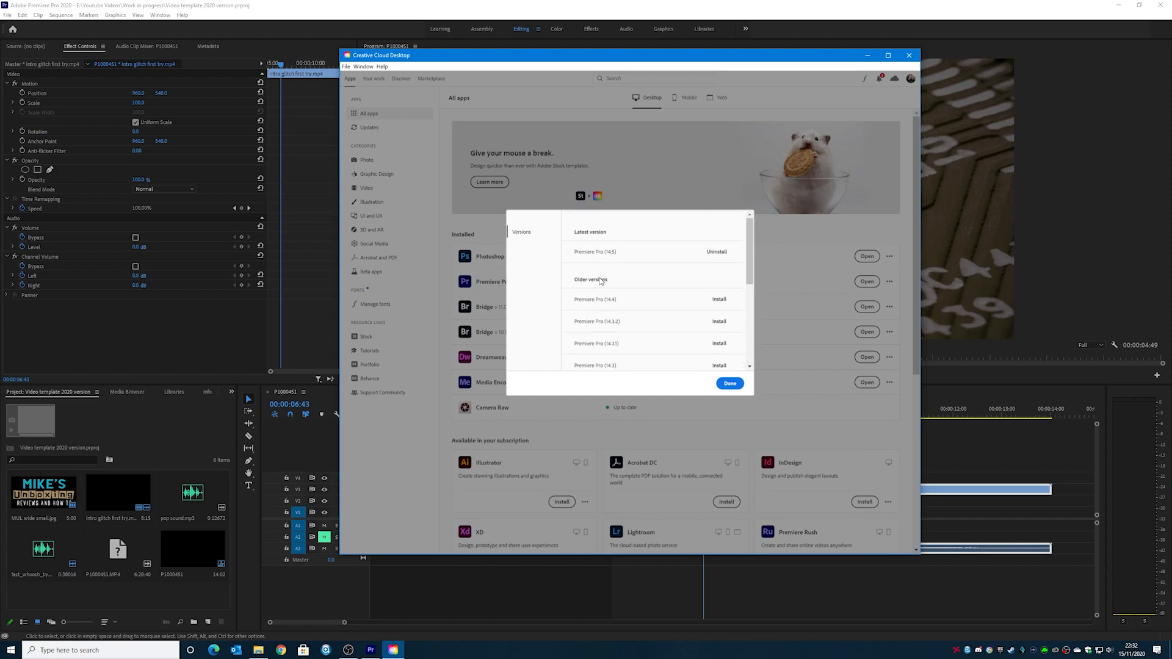
mouse_move(845, 170)
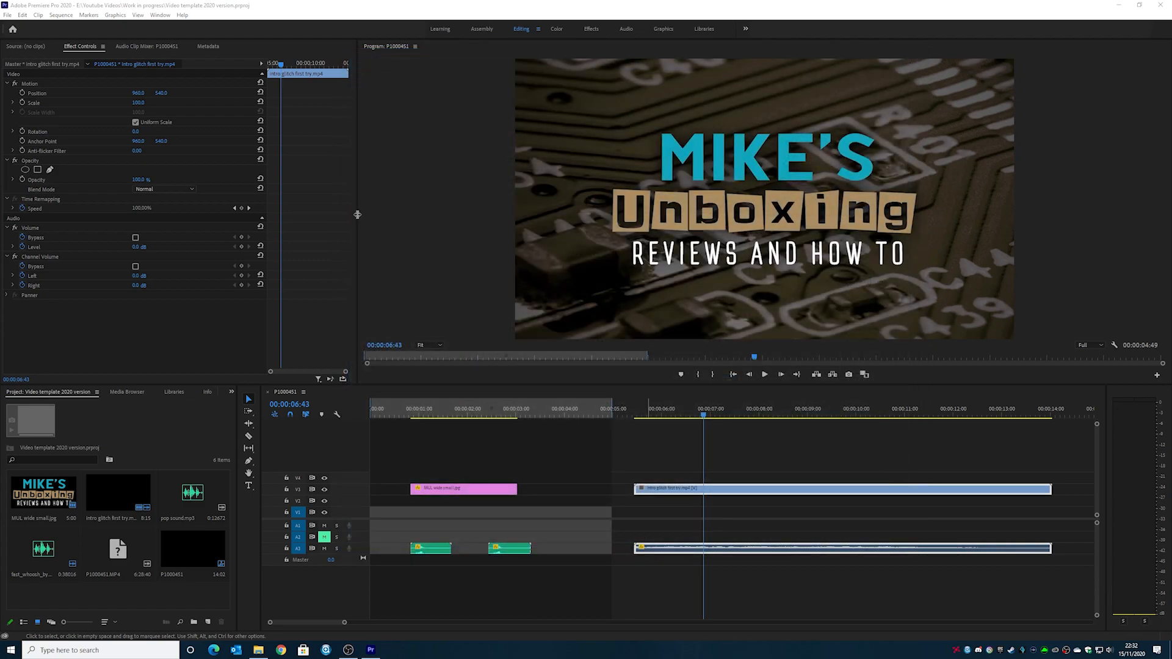
mouse_move(425, 268)
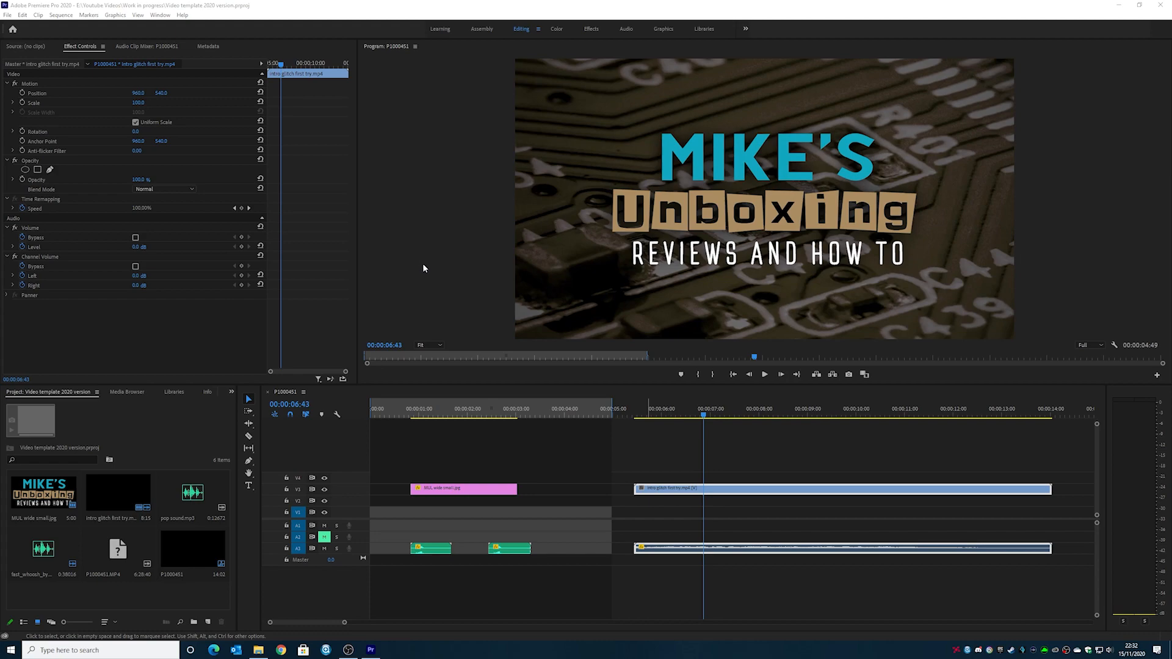
mouse_move(342, 287)
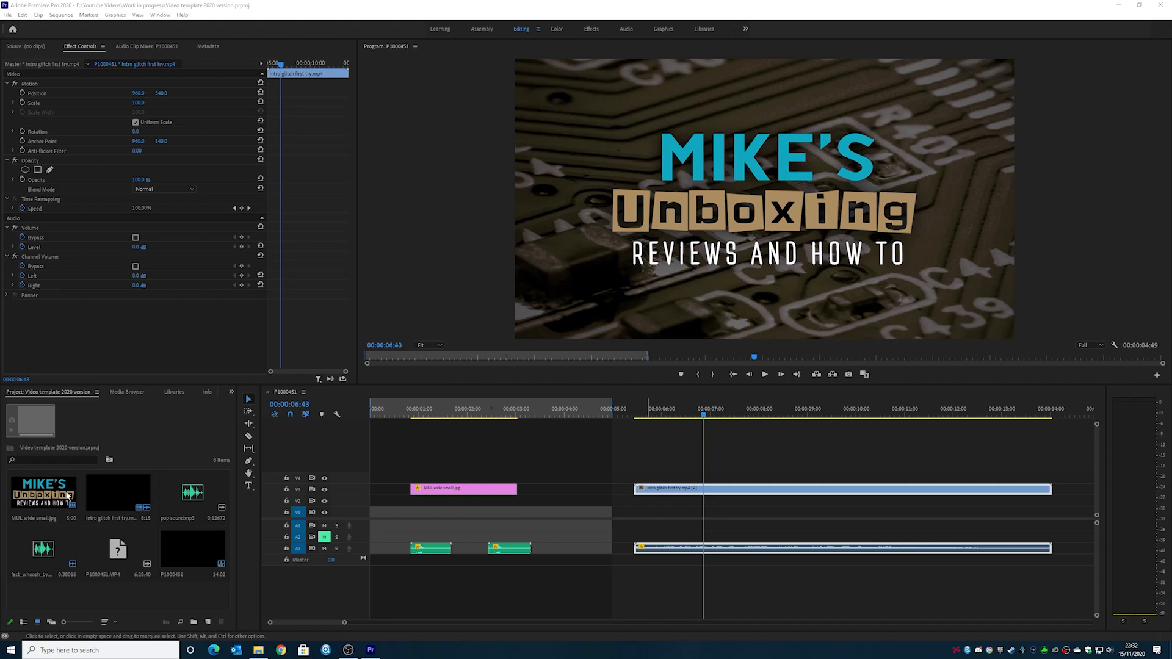
mouse_move(47, 499)
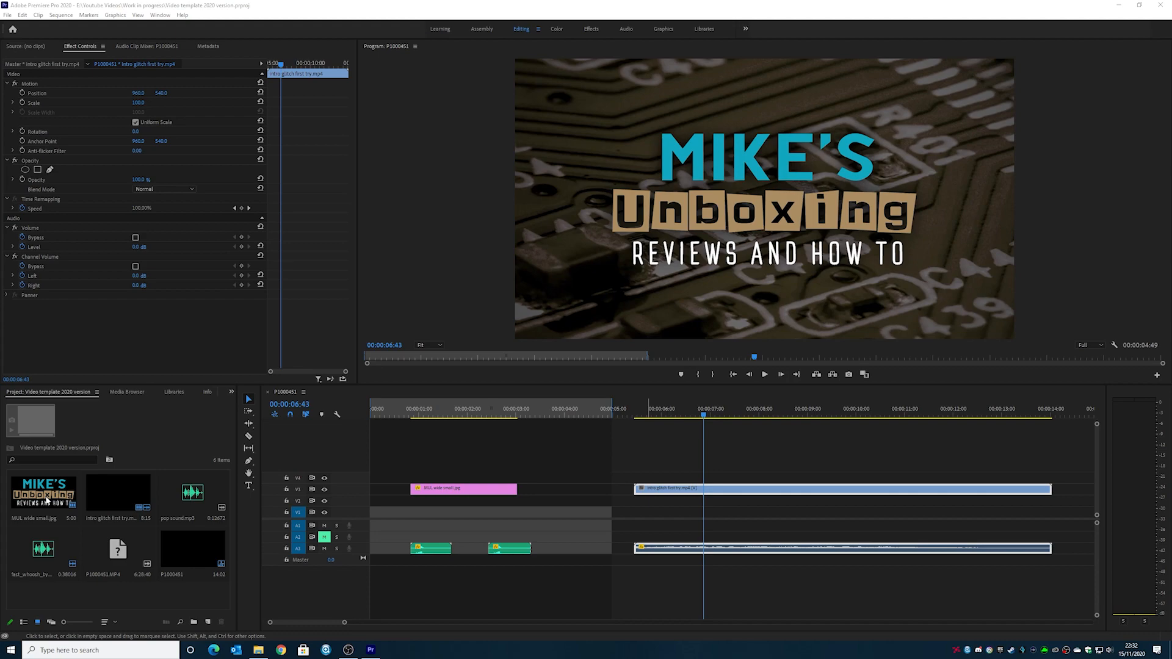
mouse_move(112, 432)
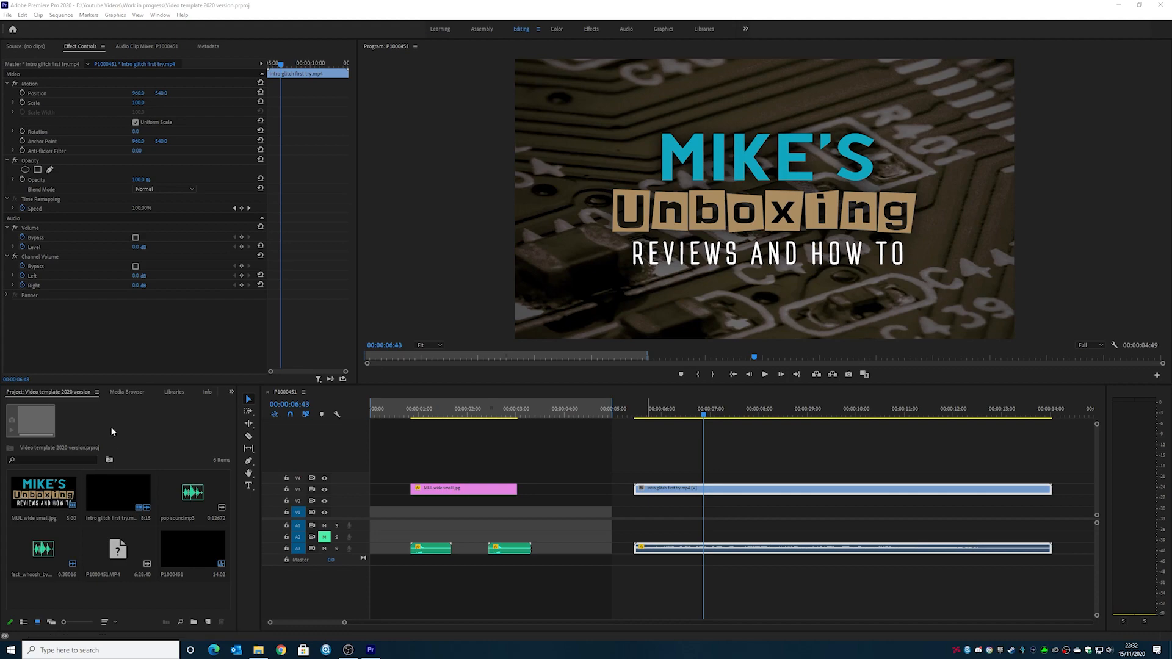
mouse_move(18, 514)
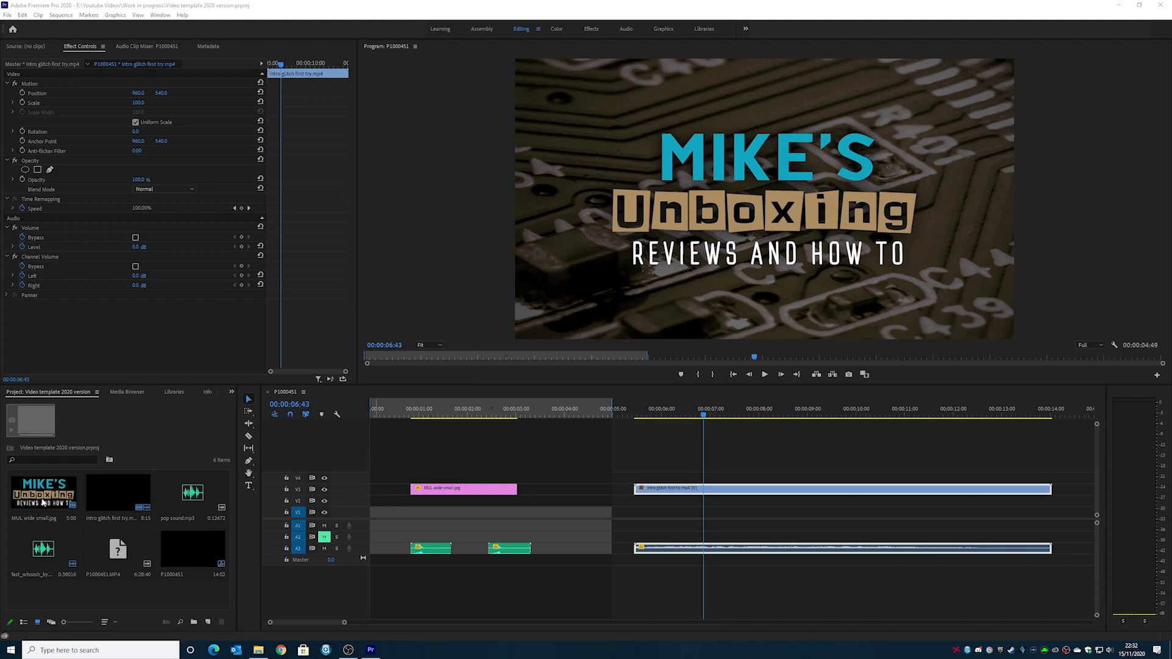
Use Modify > Interpret Footage on MUL wide small.jpg and enable Color Space Override
right_click(43, 494)
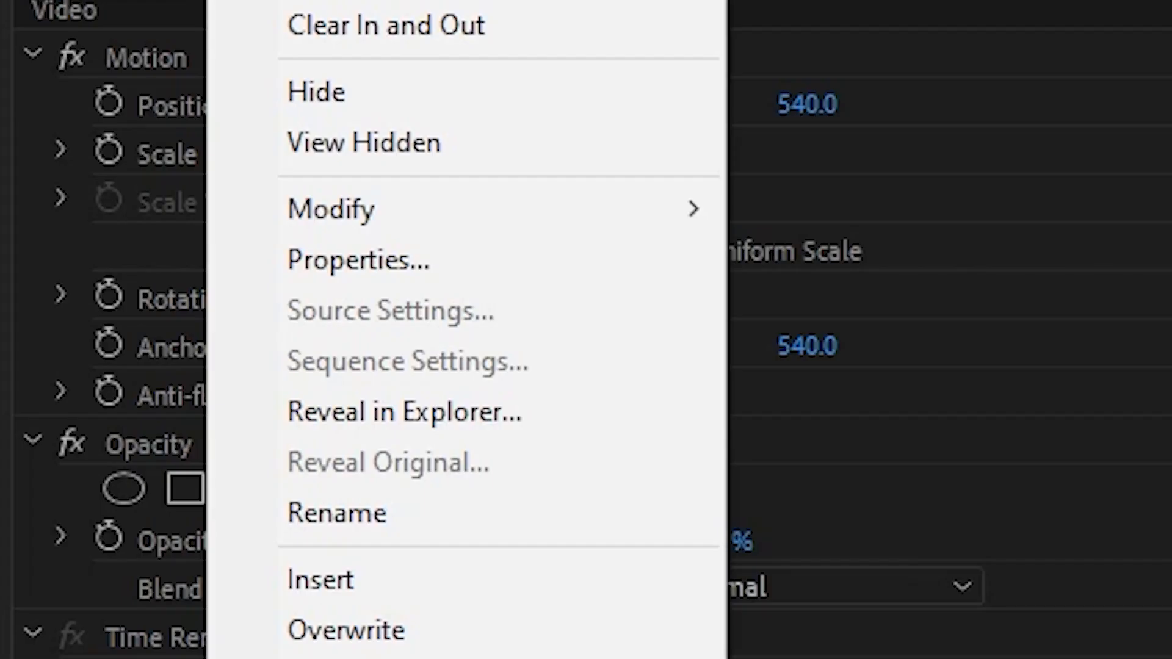
mouse_move(332, 229)
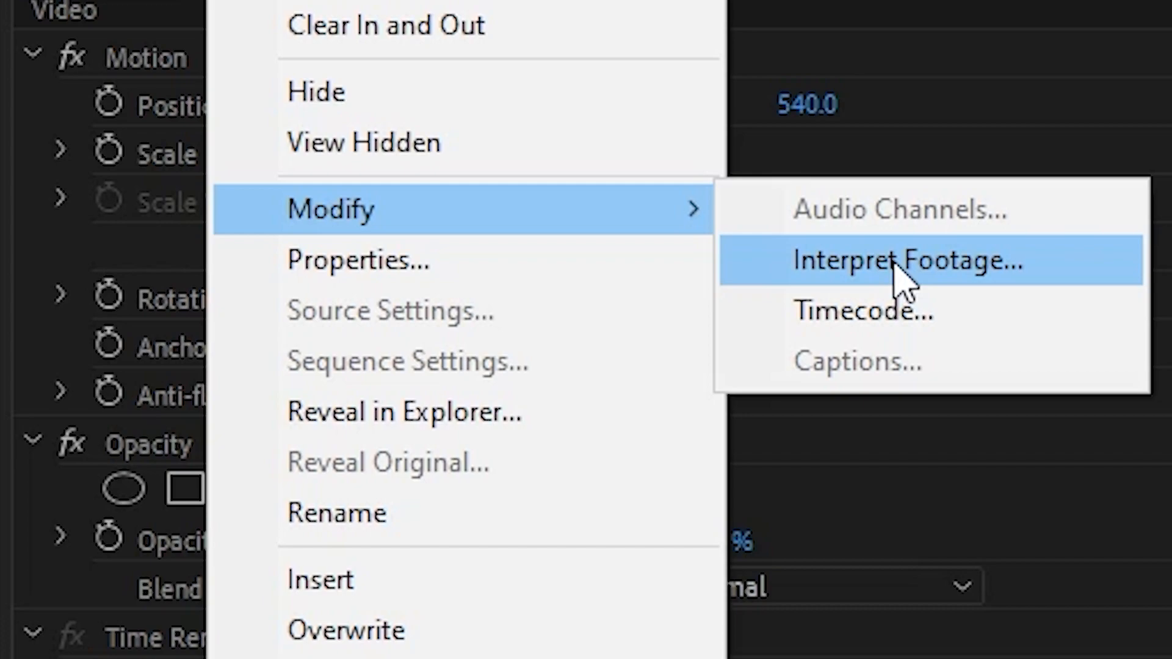
click(909, 260)
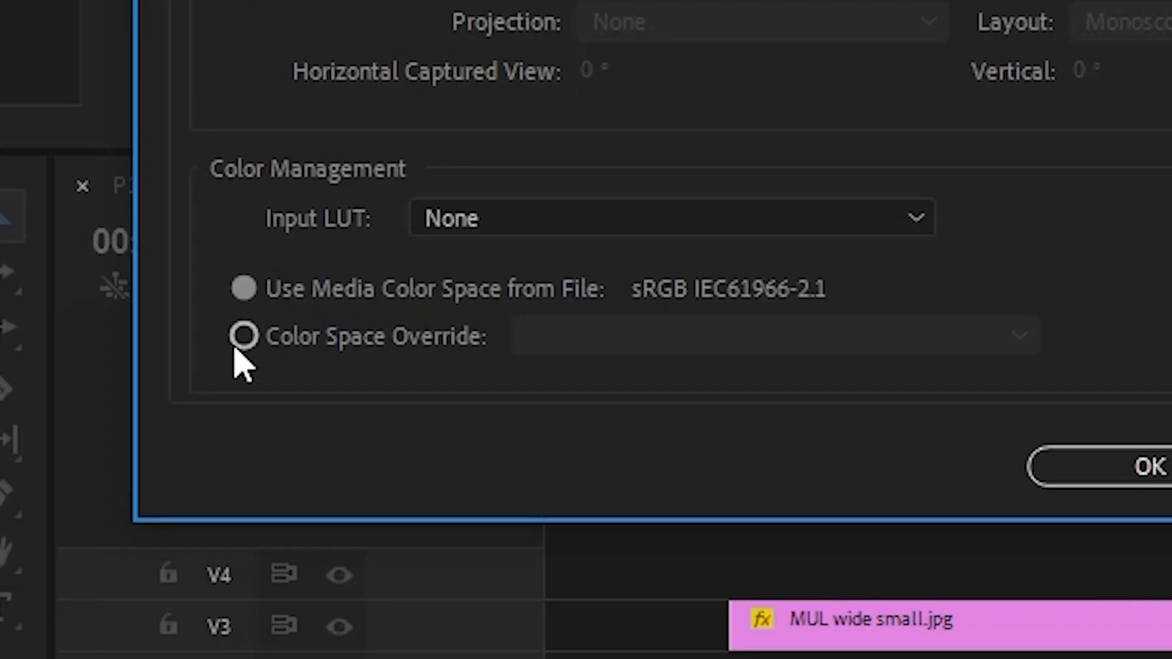
click(243, 337)
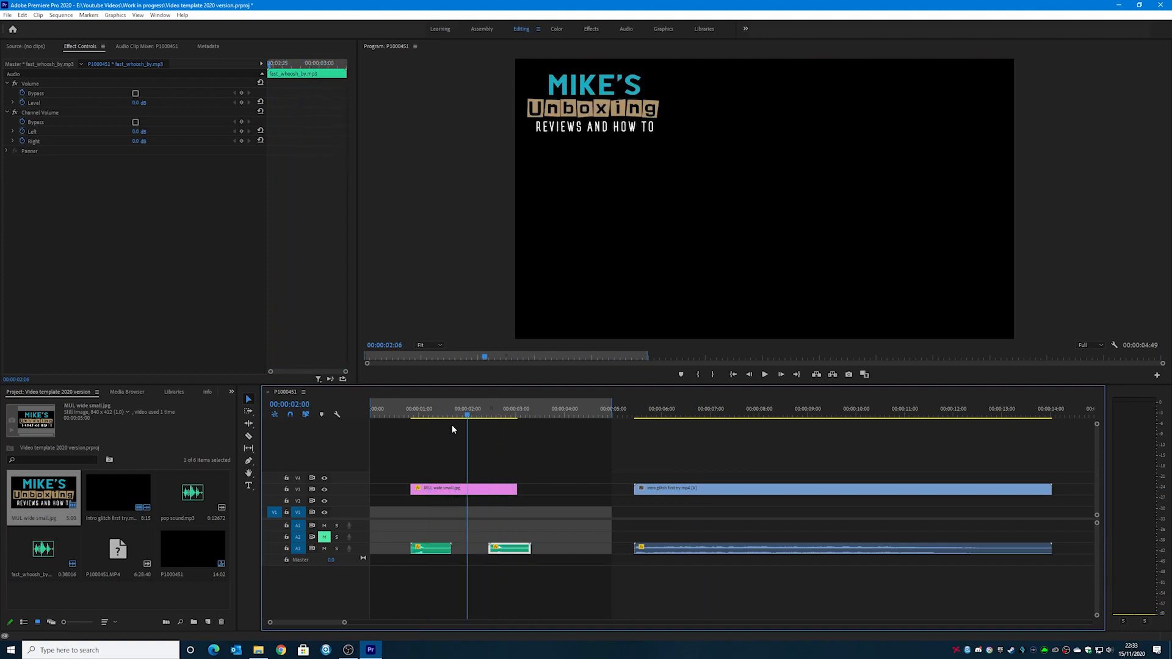
click(529, 407)
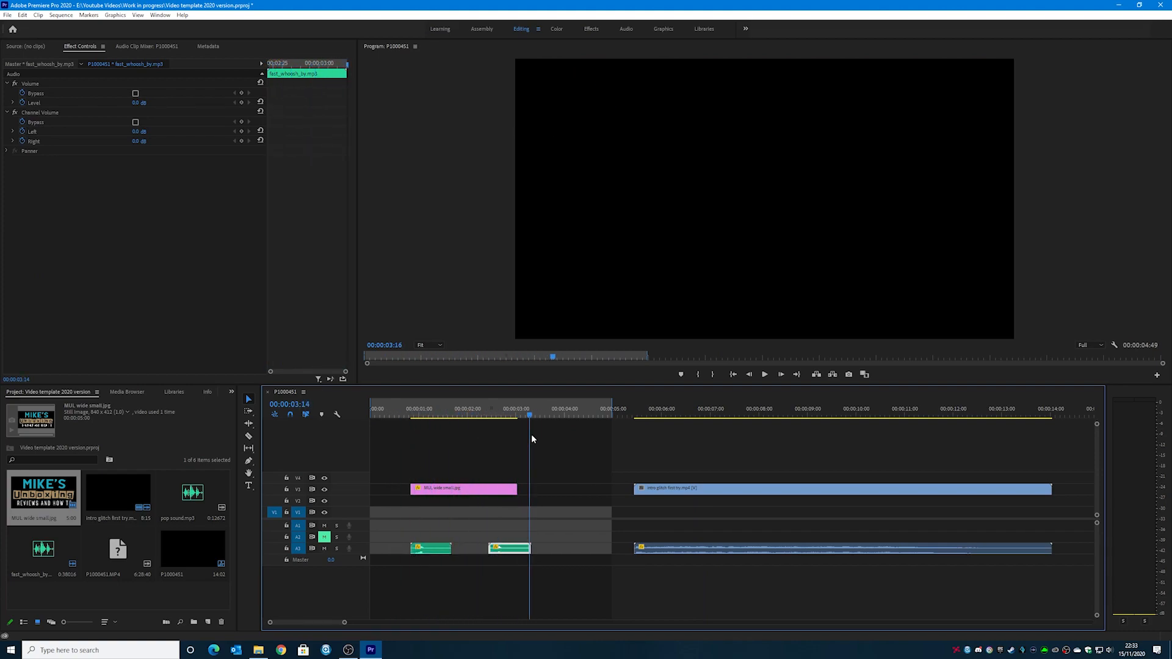
click(425, 413)
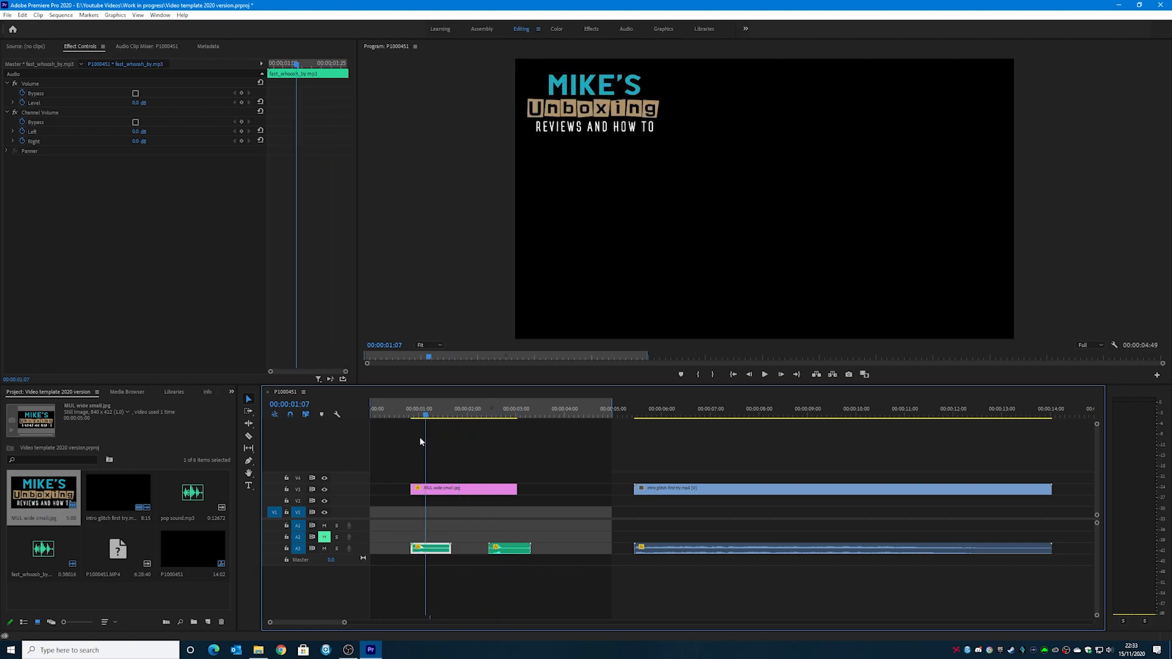
click(534, 415)
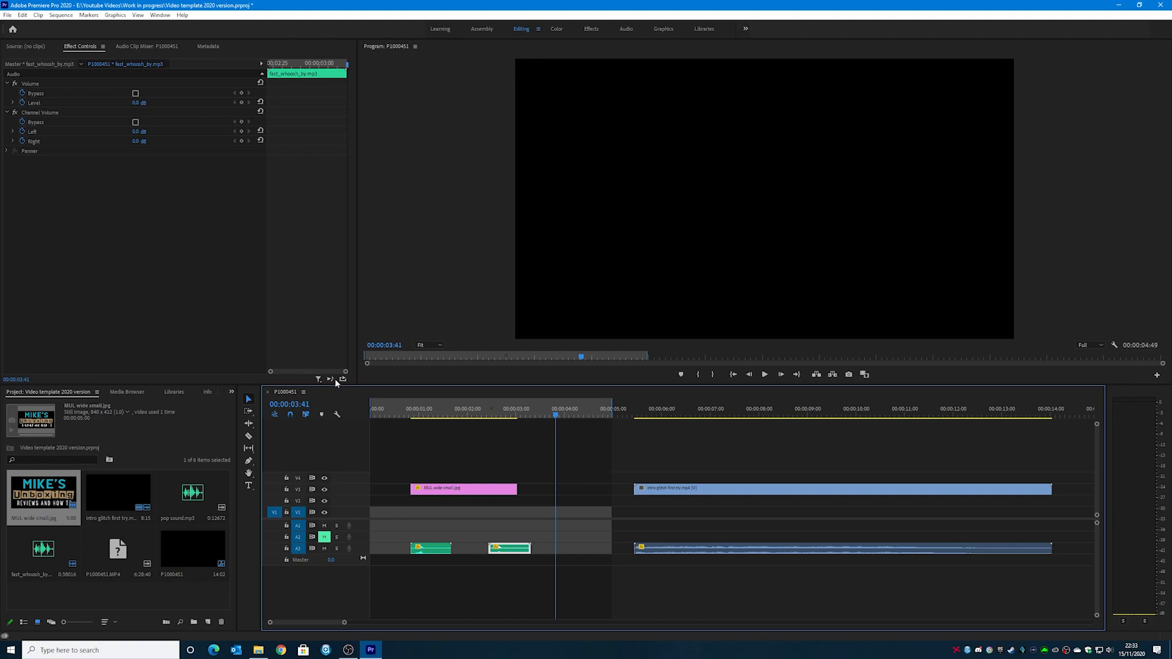
mouse_move(197, 491)
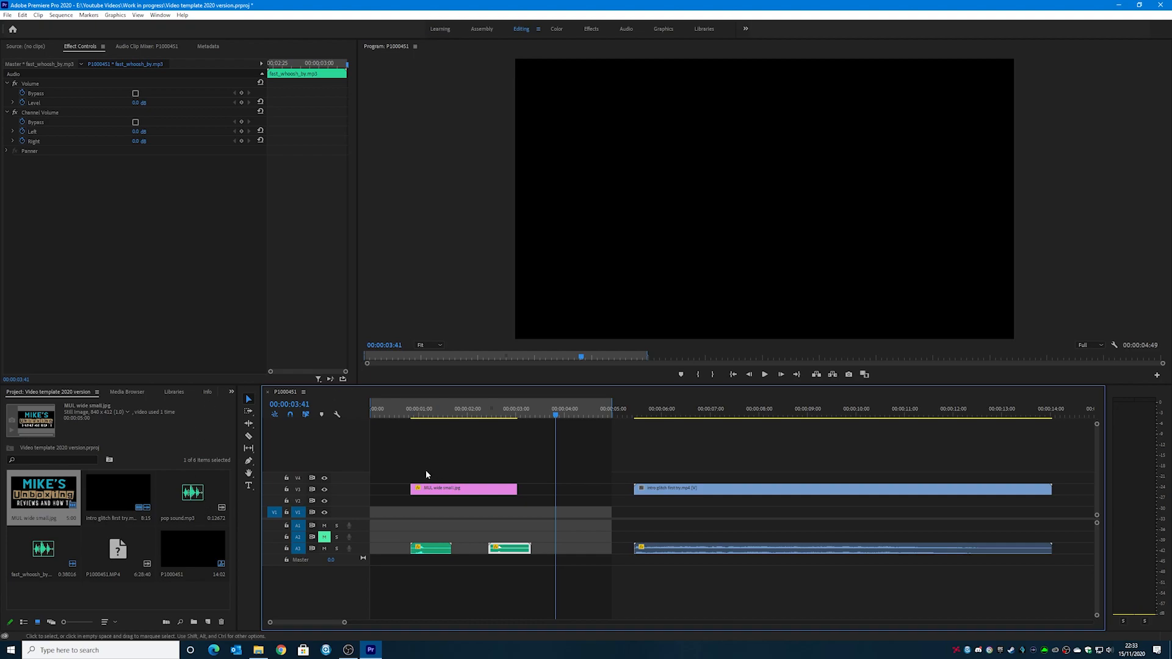
mouse_move(441, 424)
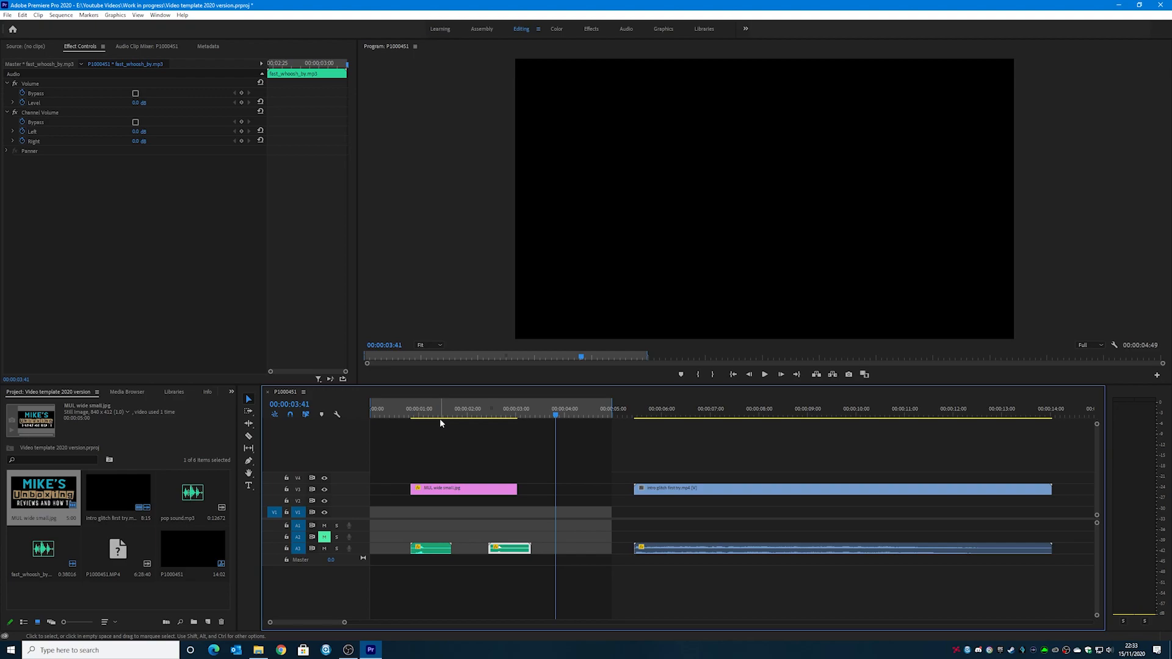
mouse_move(438, 446)
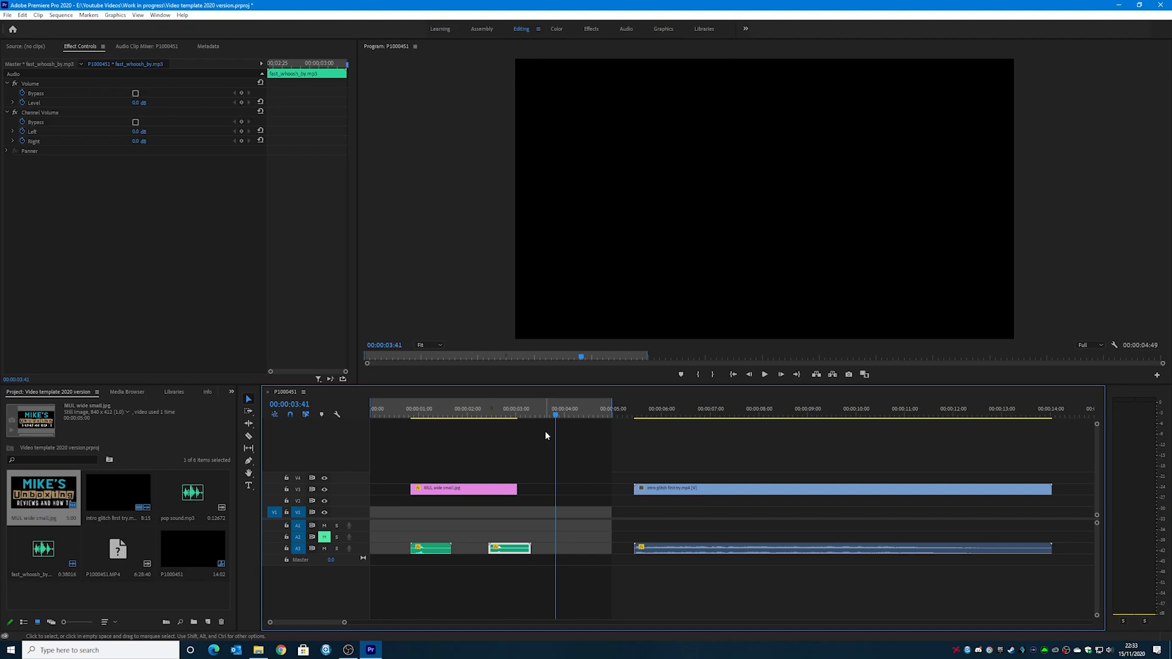
mouse_move(501, 592)
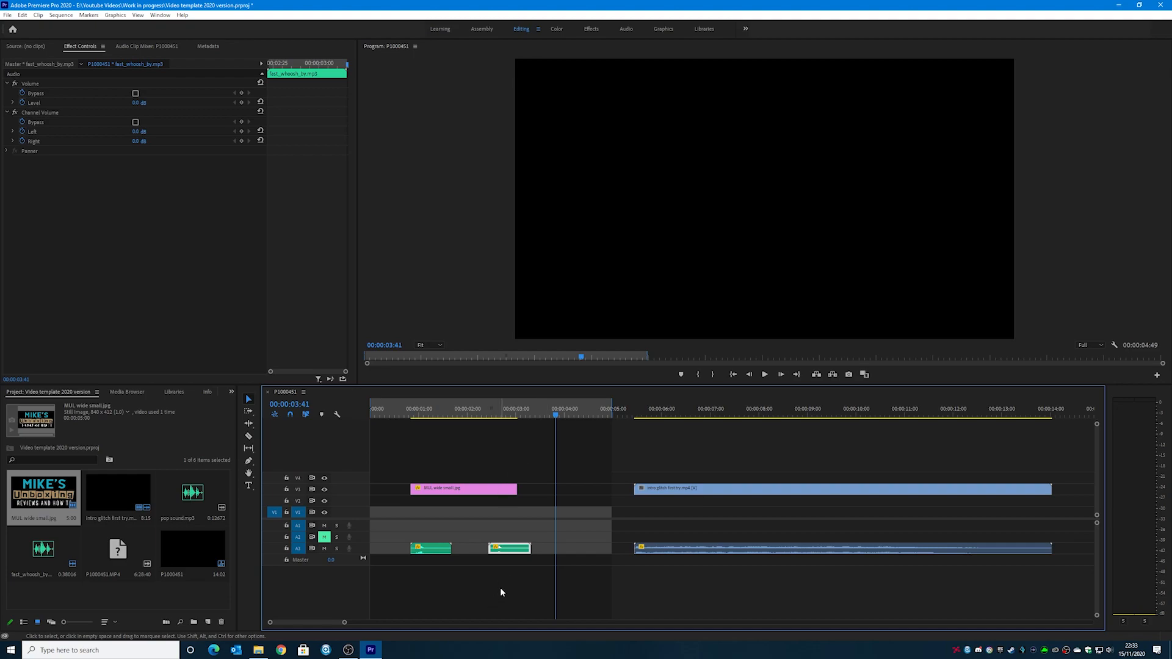
mouse_move(434, 589)
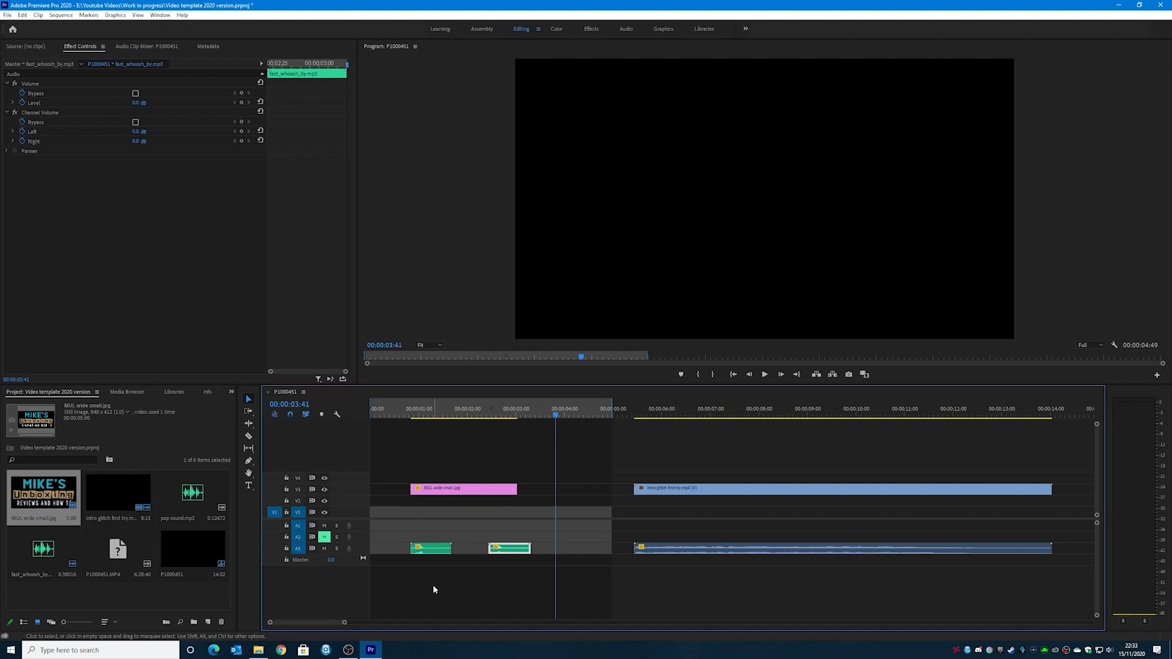
mouse_move(447, 596)
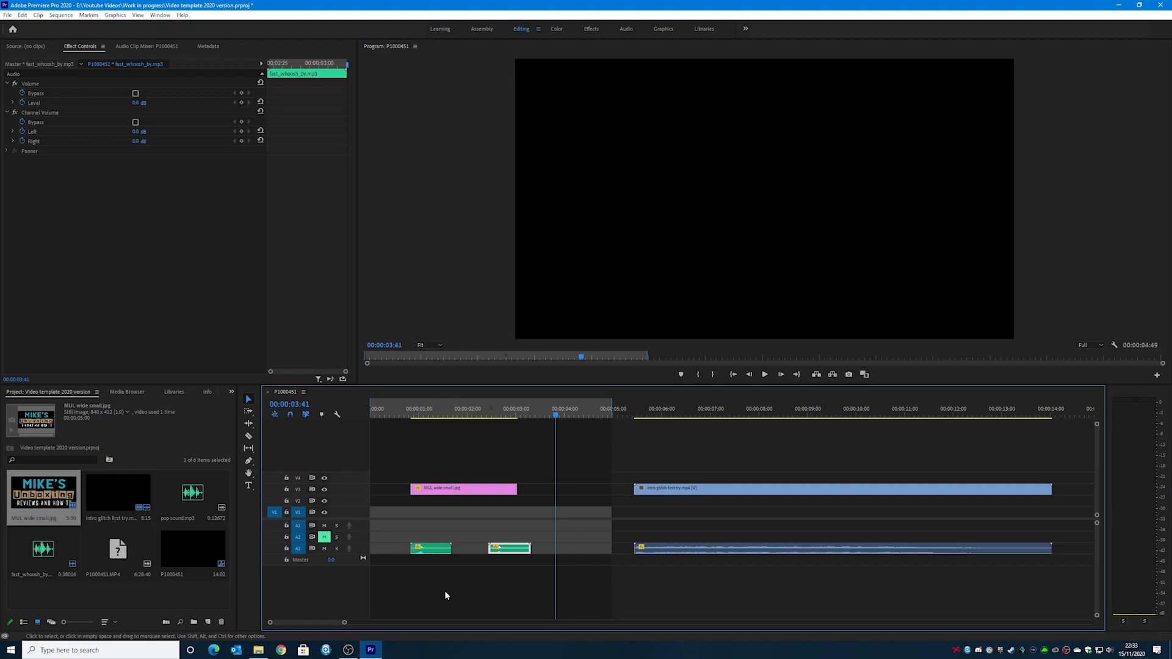